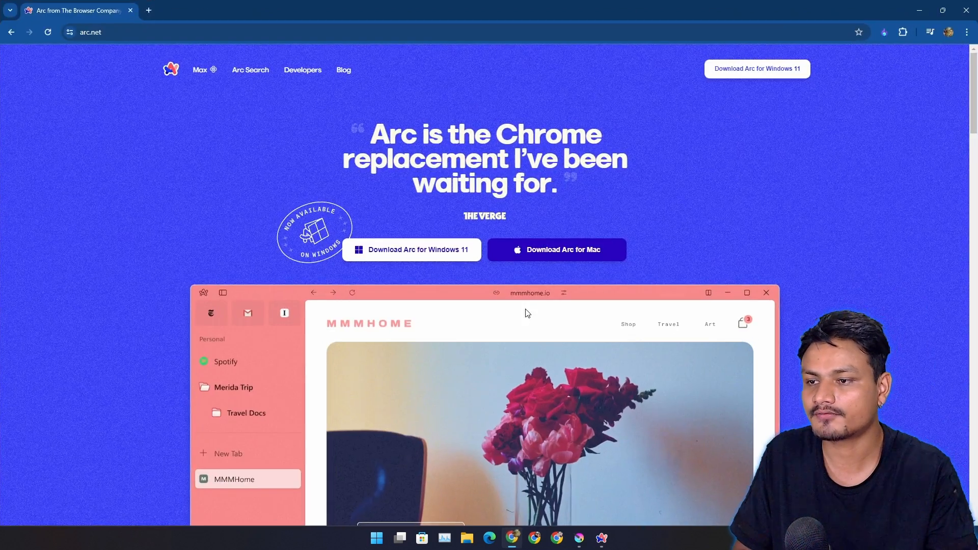
pyautogui.moveTo(391, 272)
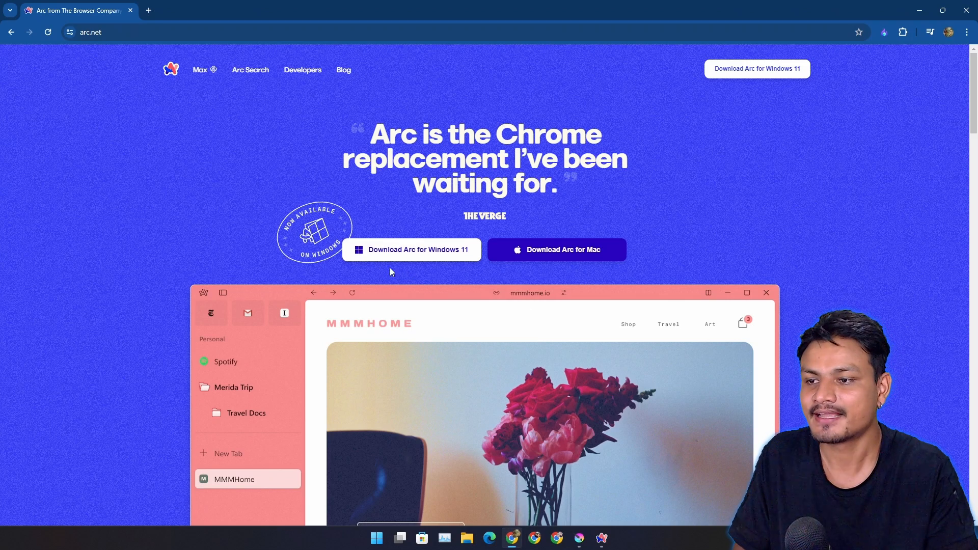
pyautogui.moveTo(503, 276)
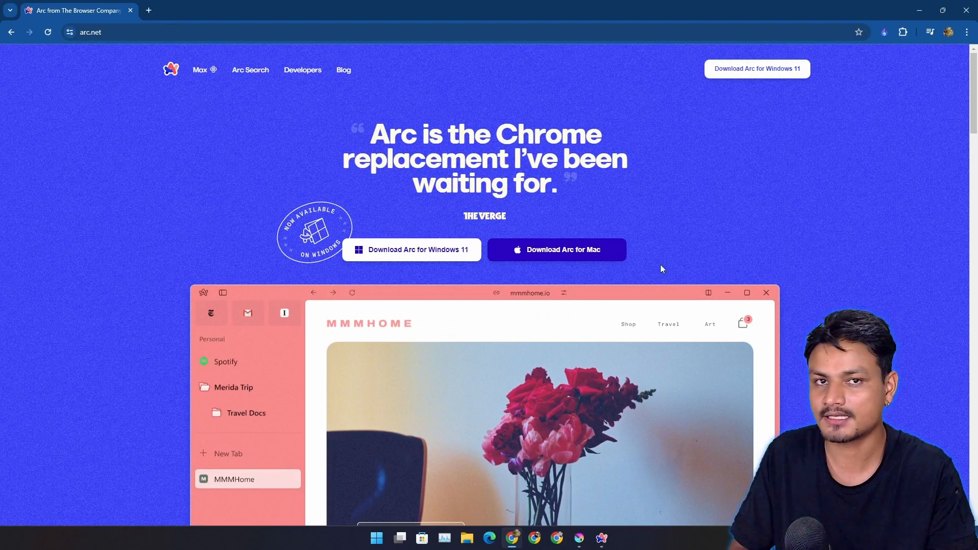
pyautogui.moveTo(733, 246)
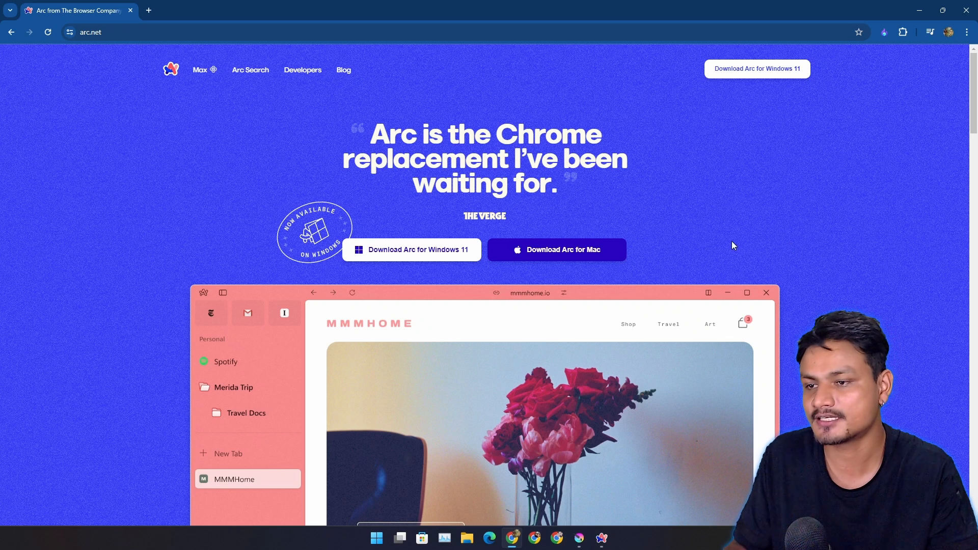
pyautogui.moveTo(742, 241)
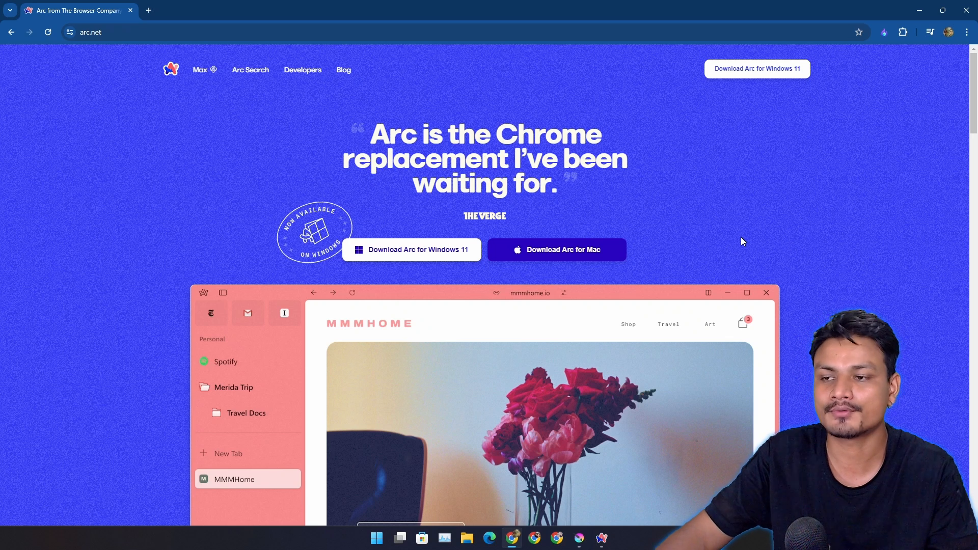
pyautogui.moveTo(728, 109)
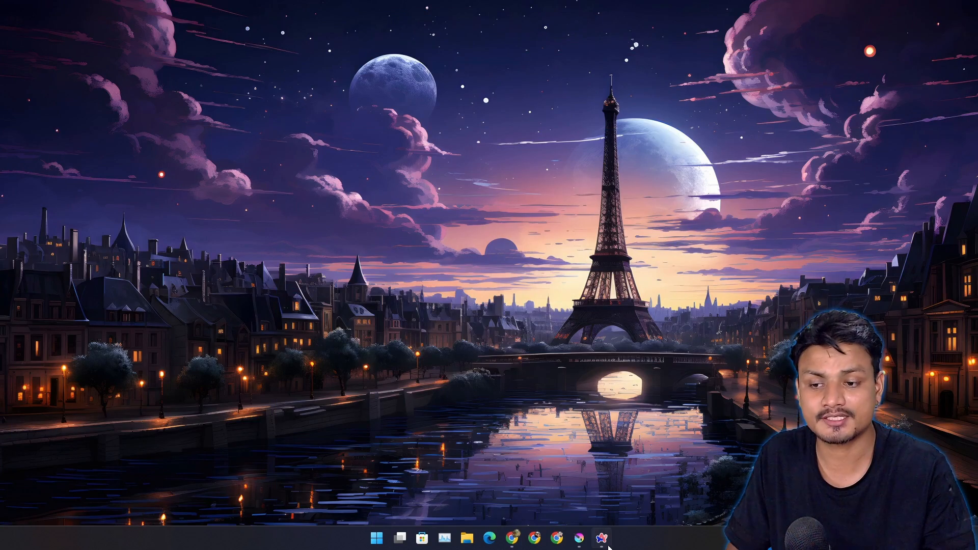
pyautogui.click(600, 538)
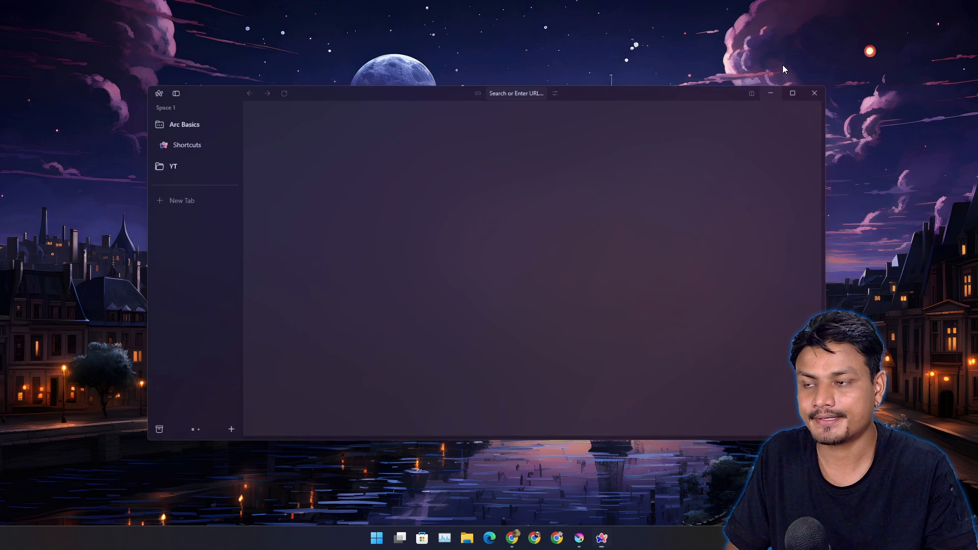
pyautogui.click(815, 93)
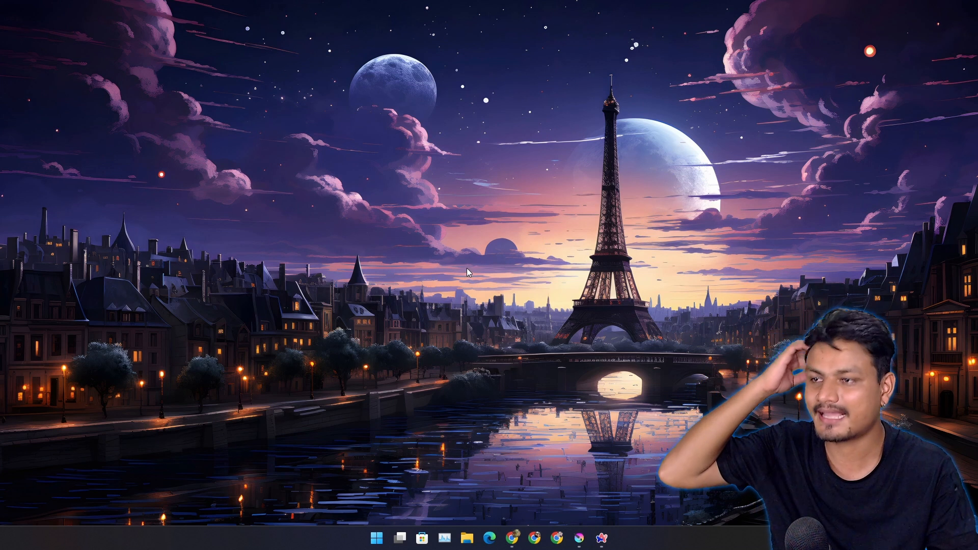
pyautogui.moveTo(650, 399)
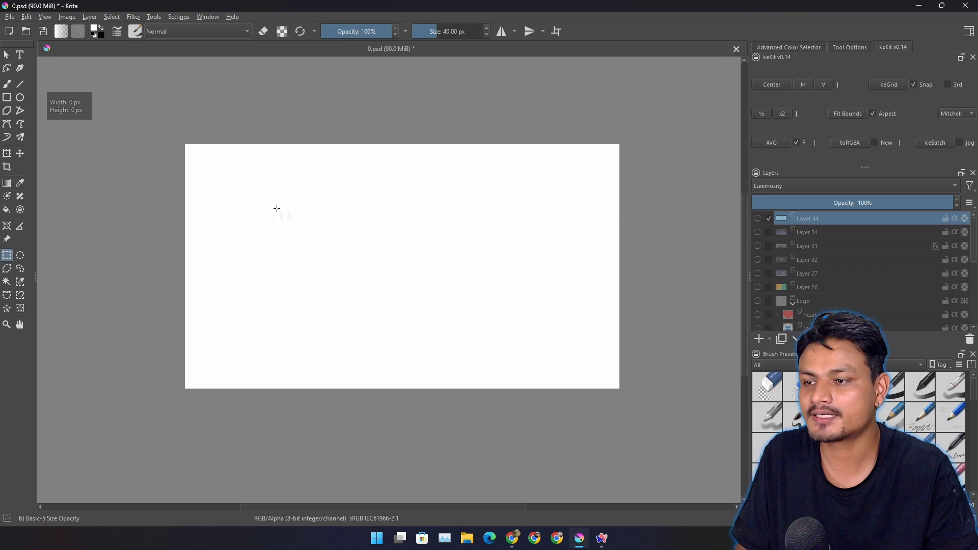
# Step: Draw a rectangular selection on the white canvas, then open and dismiss Arc over Krita
pyautogui.moveTo(238, 199); pyautogui.dragTo(450, 317)
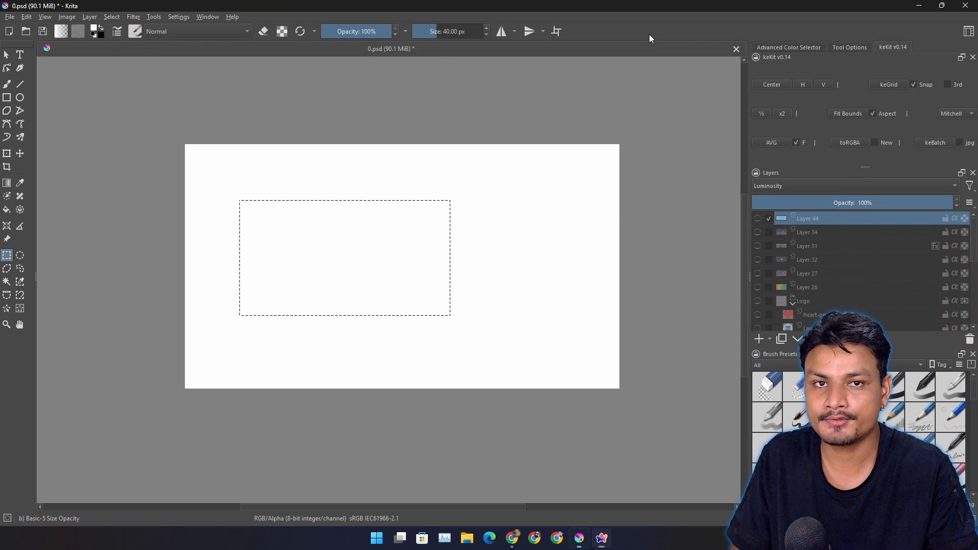
pyautogui.click(601, 538)
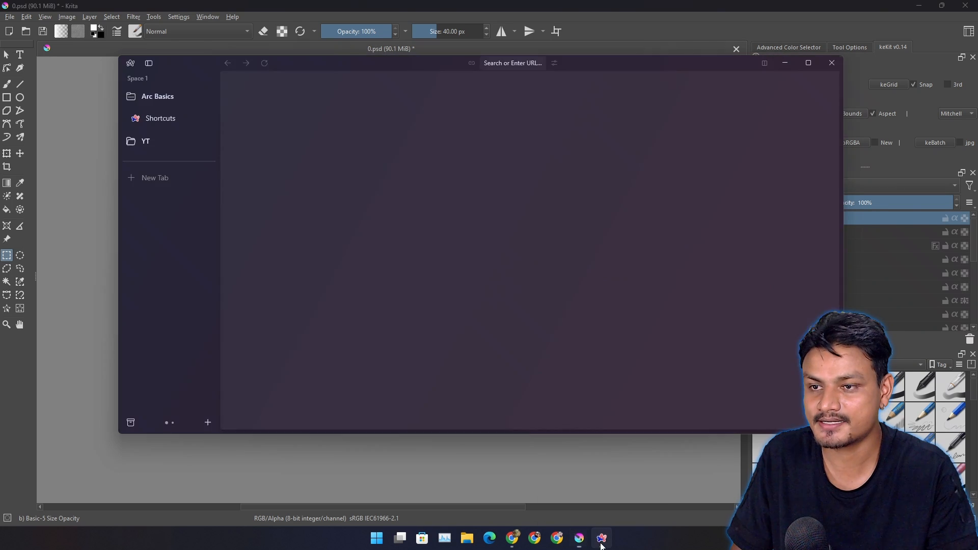
pyautogui.moveTo(832, 63)
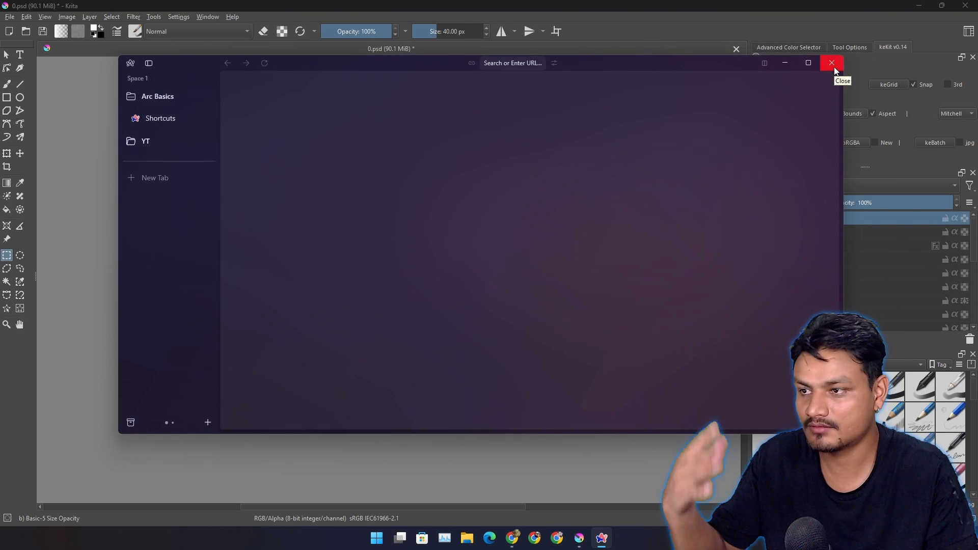
pyautogui.click(831, 64)
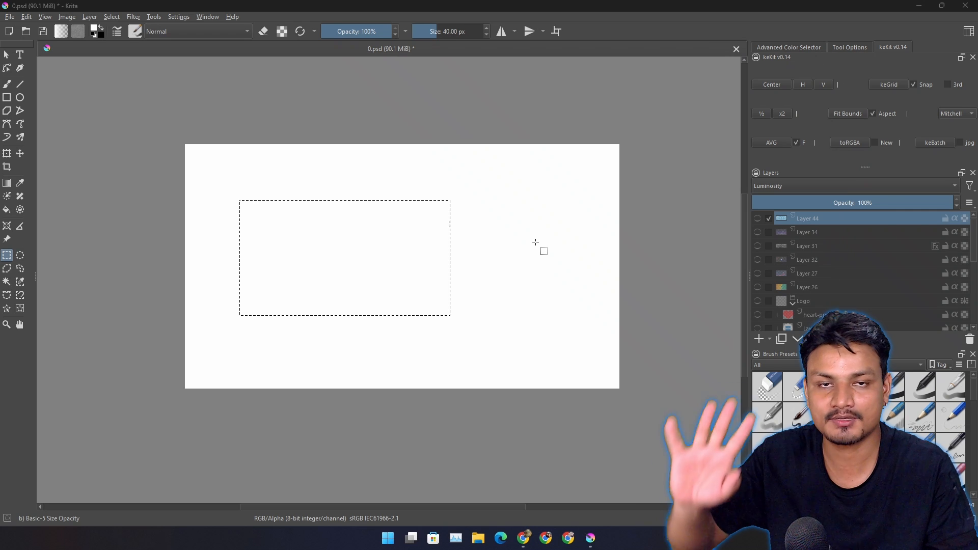
pyautogui.moveTo(335, 247)
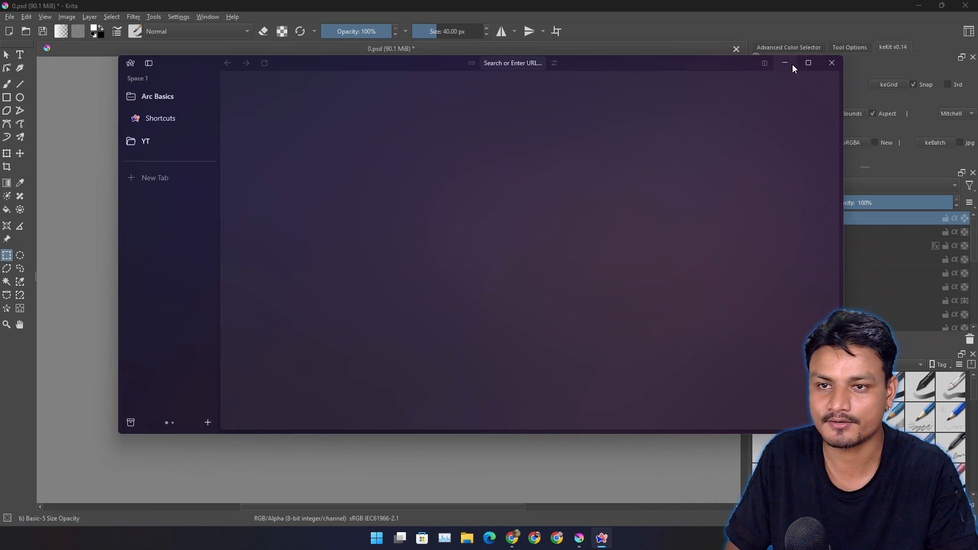
pyautogui.click(831, 62)
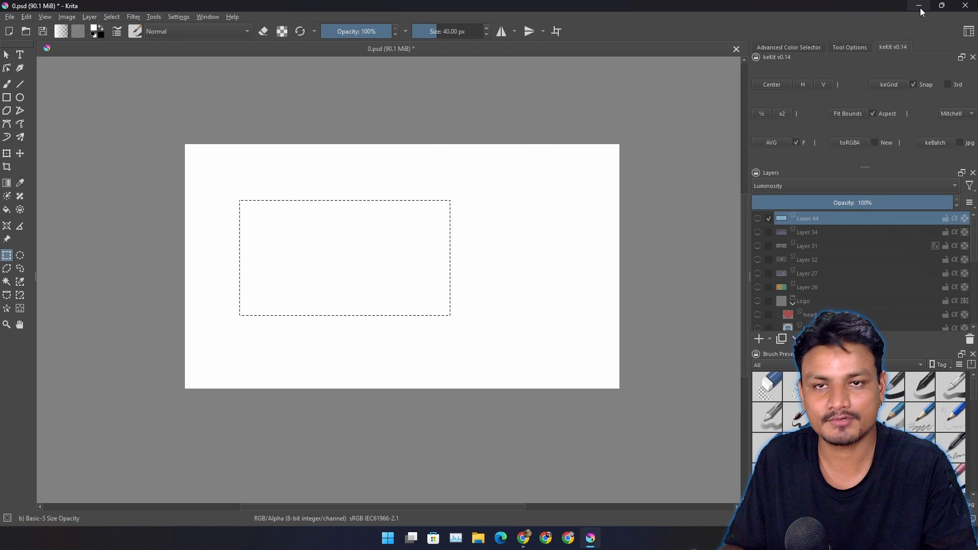
pyautogui.moveTo(920, 9)
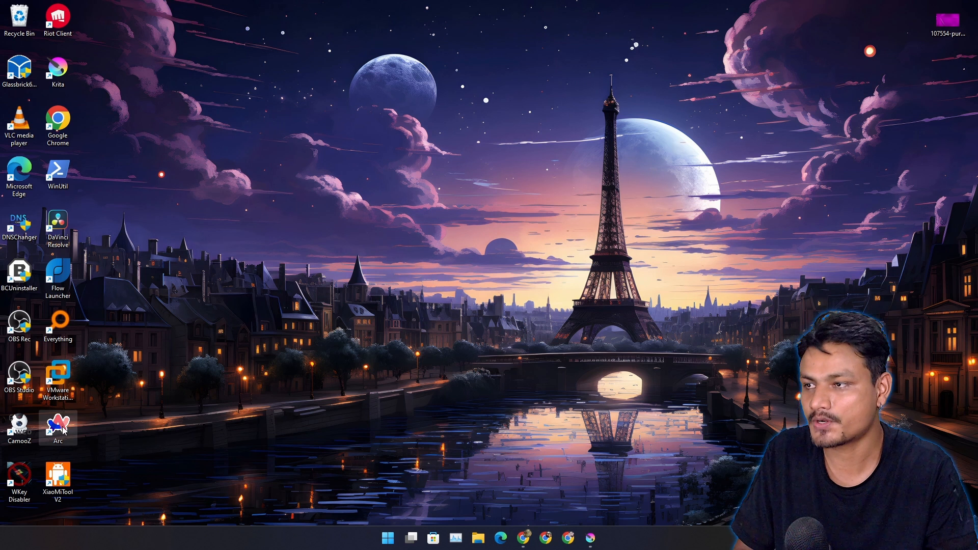
# Step: Move the Arc shortcut out and assign Ctrl+Shift+A as its launch key in Properties
pyautogui.moveTo(57, 426); pyautogui.dragTo(197, 426)
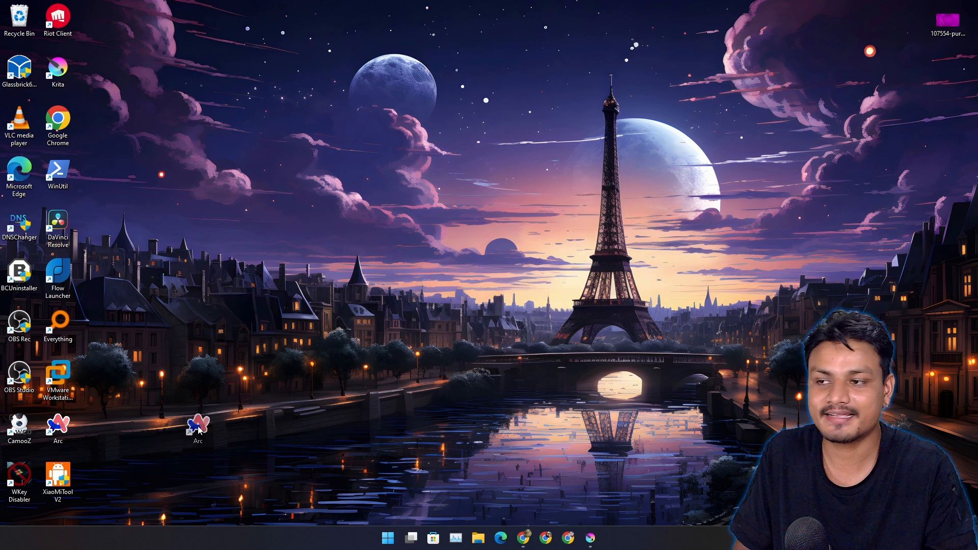
pyautogui.rightClick(198, 426)
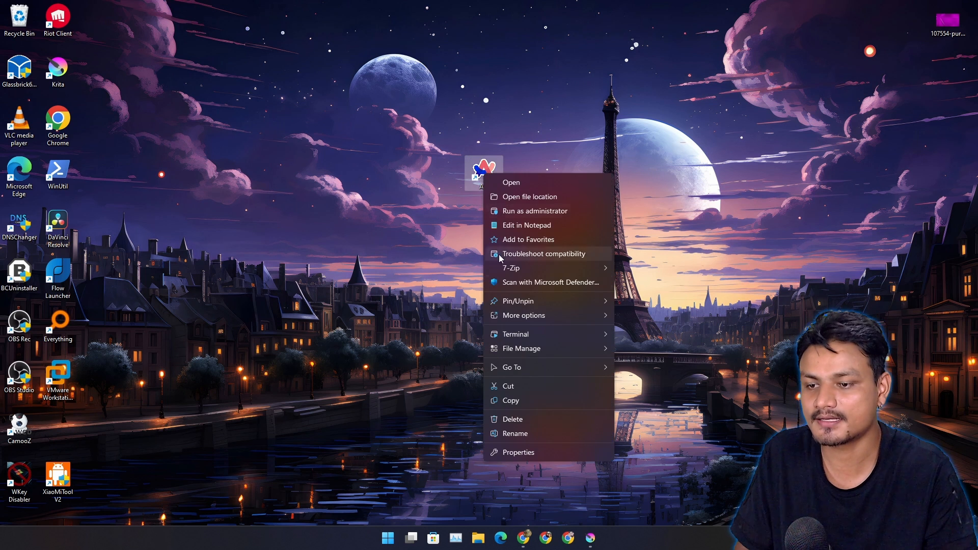
pyautogui.click(517, 452)
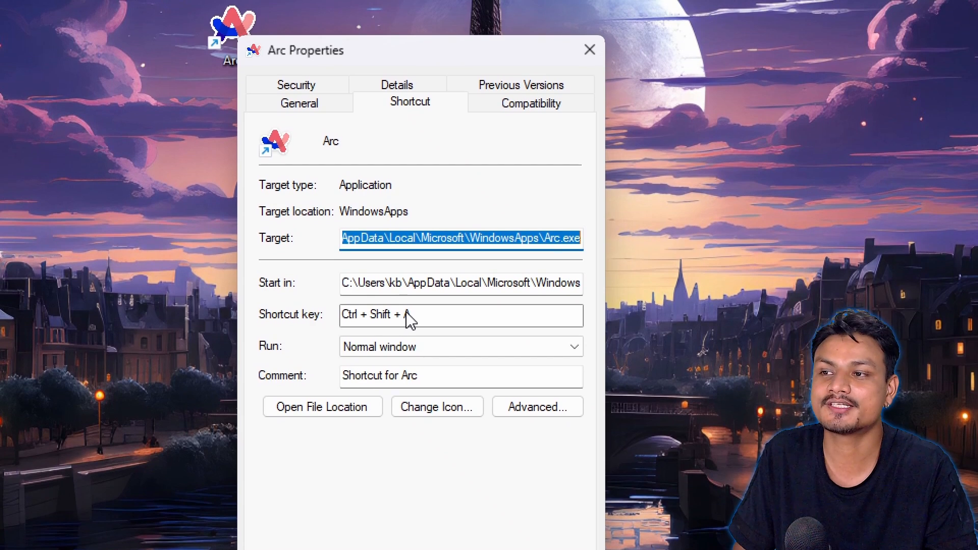
pyautogui.write('A')
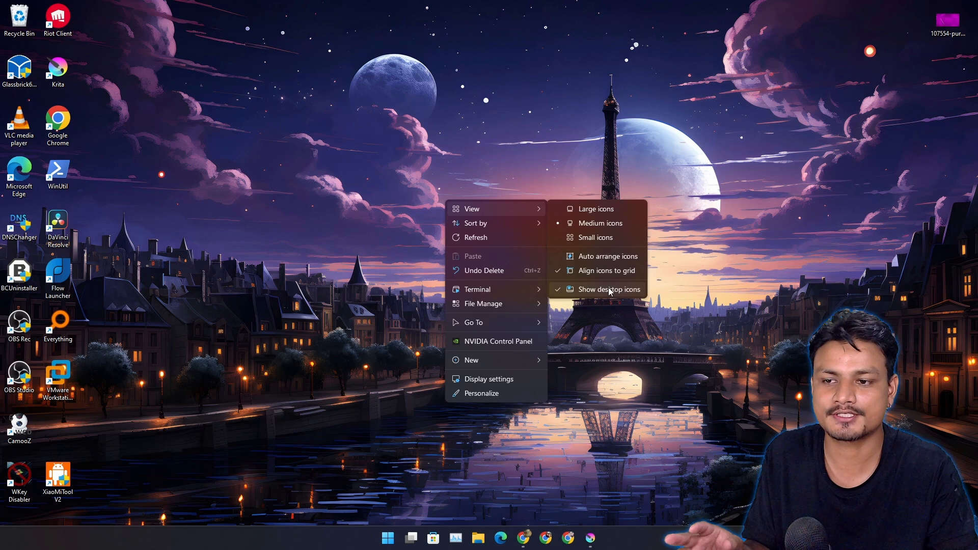
# Step: Turn off Show desktop icons so the desktop is bare
pyautogui.click(609, 290)
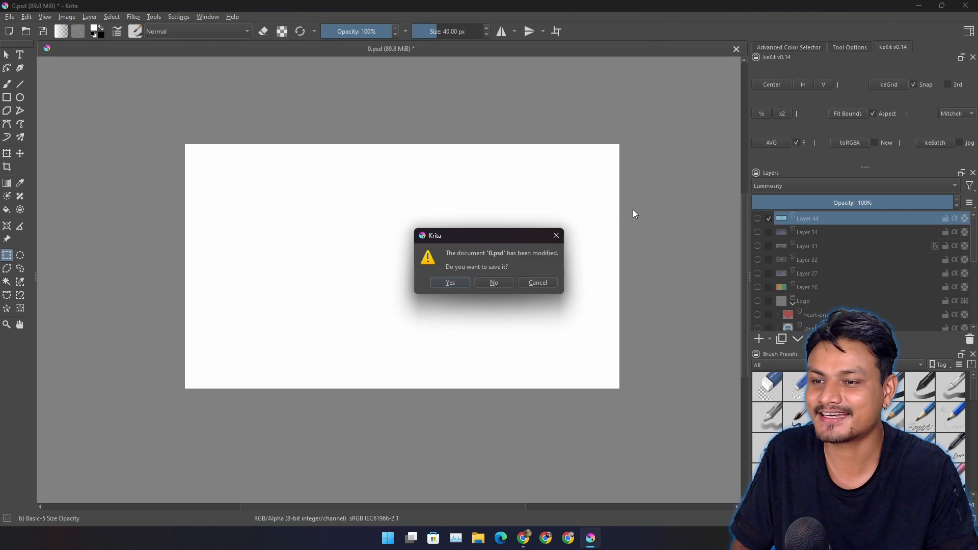
# Step: Answer the save prompt for 0.psd and quit Krita
pyautogui.click(495, 282)
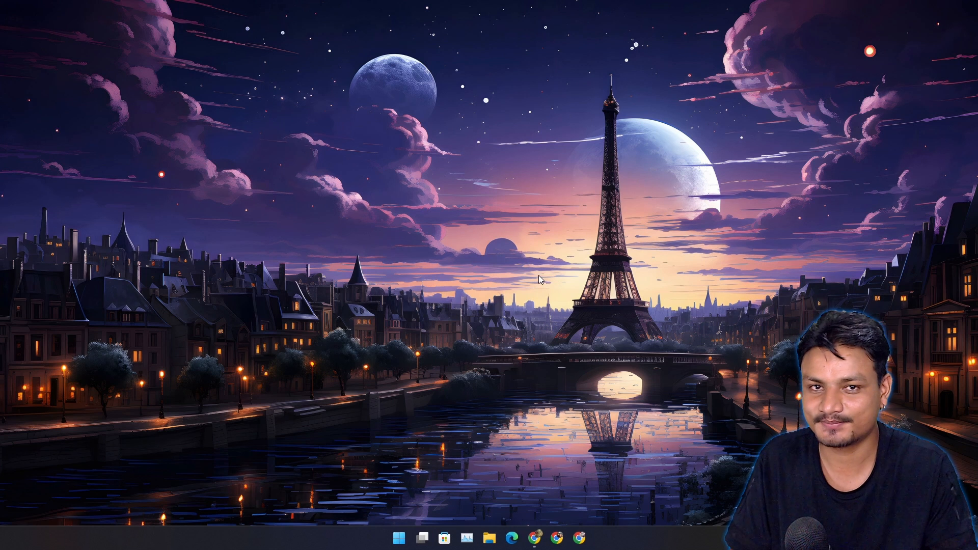
pyautogui.moveTo(637, 260)
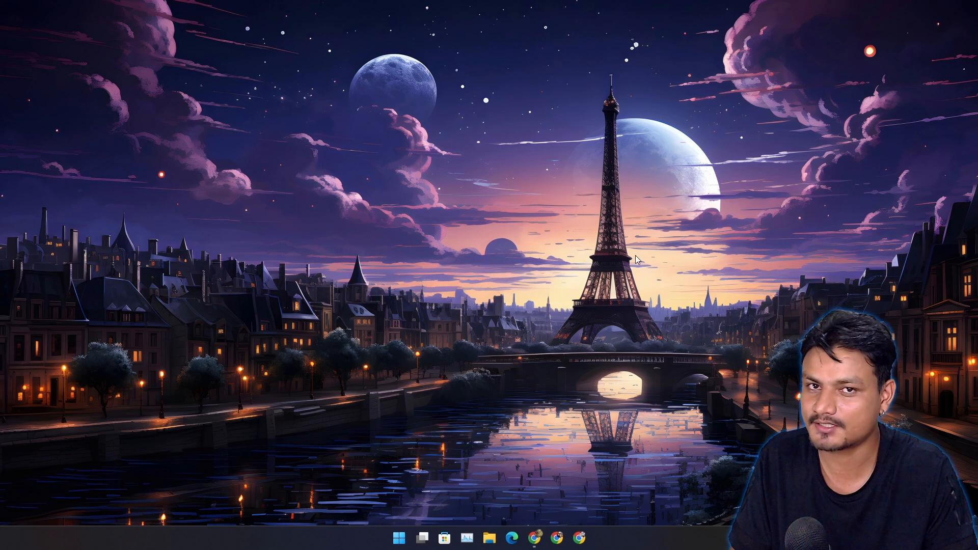
pyautogui.moveTo(553, 358)
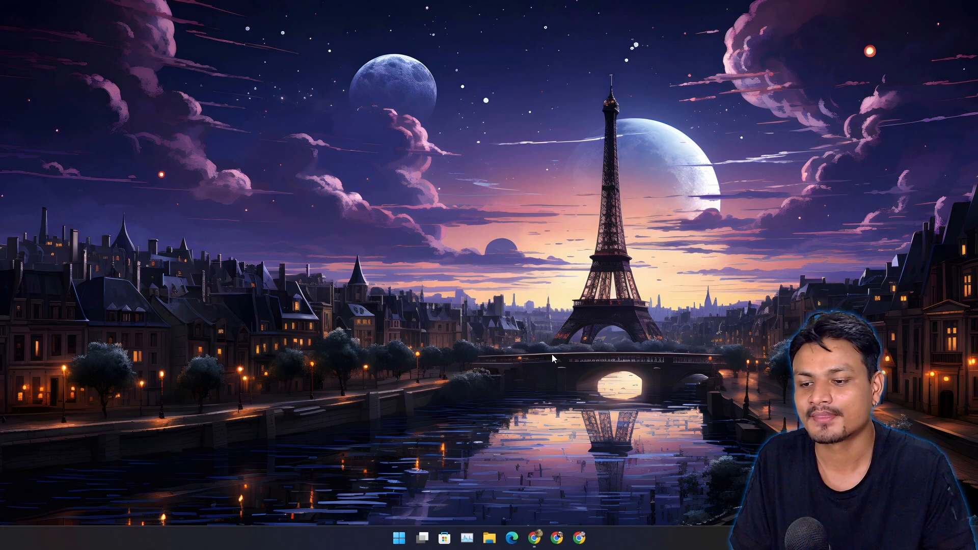
# Step: Launch Arc on the bare desktop showing Space 1 with Arc Basics, Shortcuts and YT
pyautogui.click(580, 537)
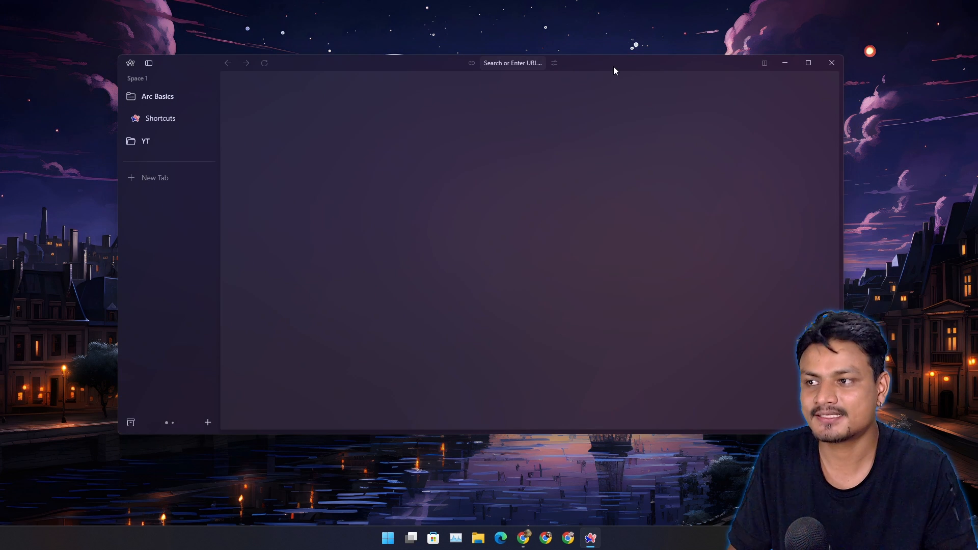
pyautogui.moveTo(467, 206)
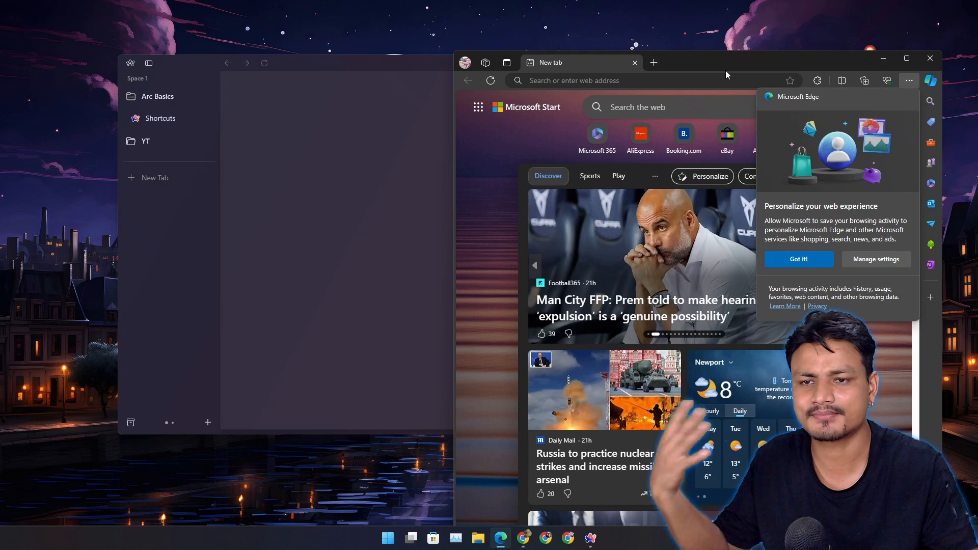
# Step: Add a second new tab in Edge and maximize the window to fill the screen
pyautogui.click(909, 81)
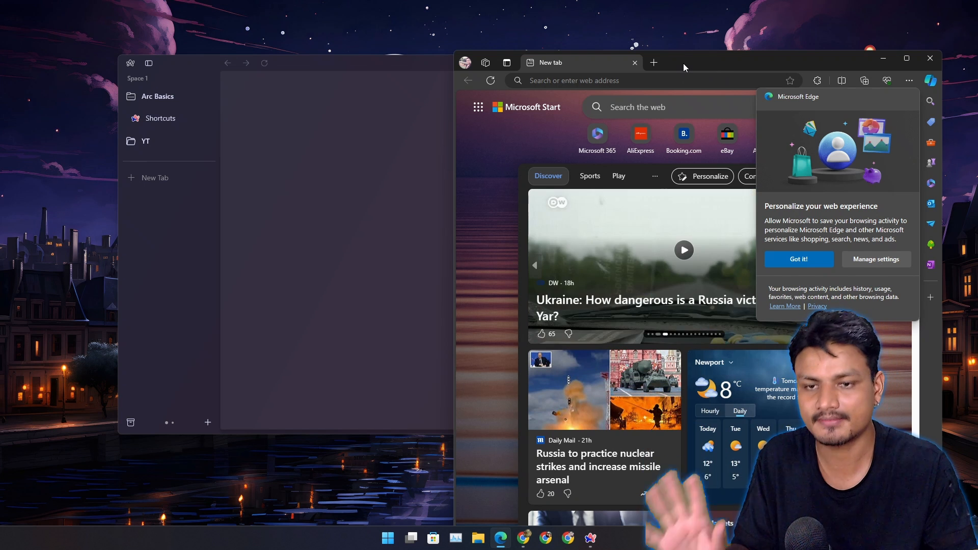
pyautogui.moveTo(635, 63)
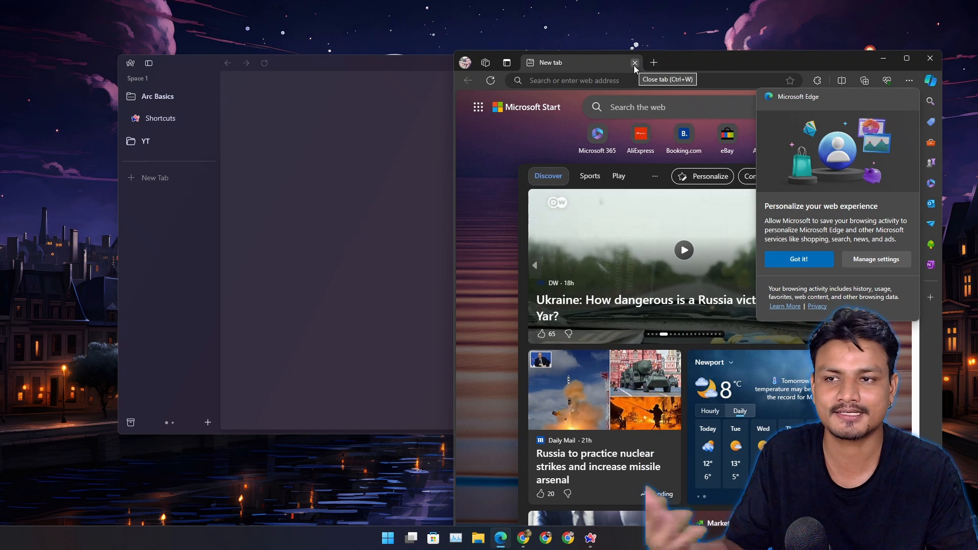
pyautogui.moveTo(415, 142)
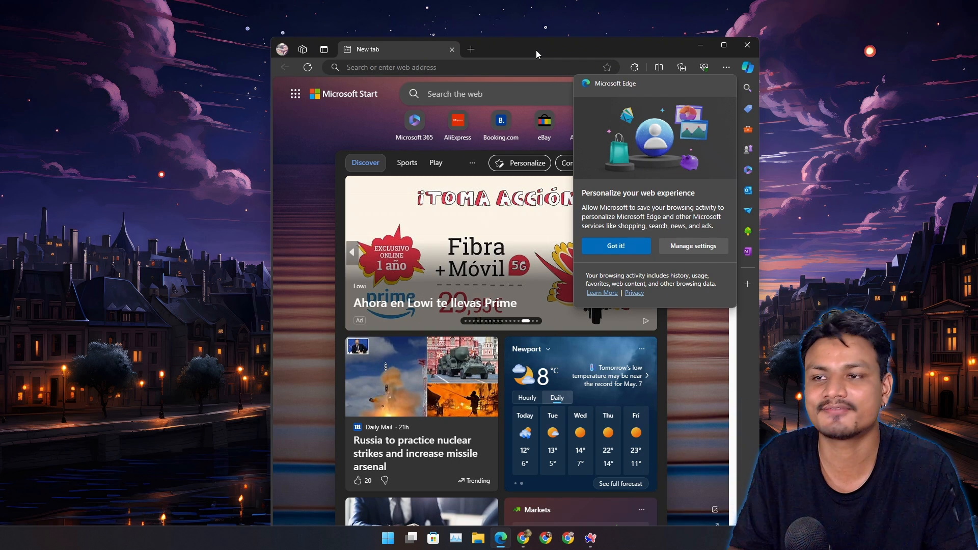
pyautogui.click(471, 49)
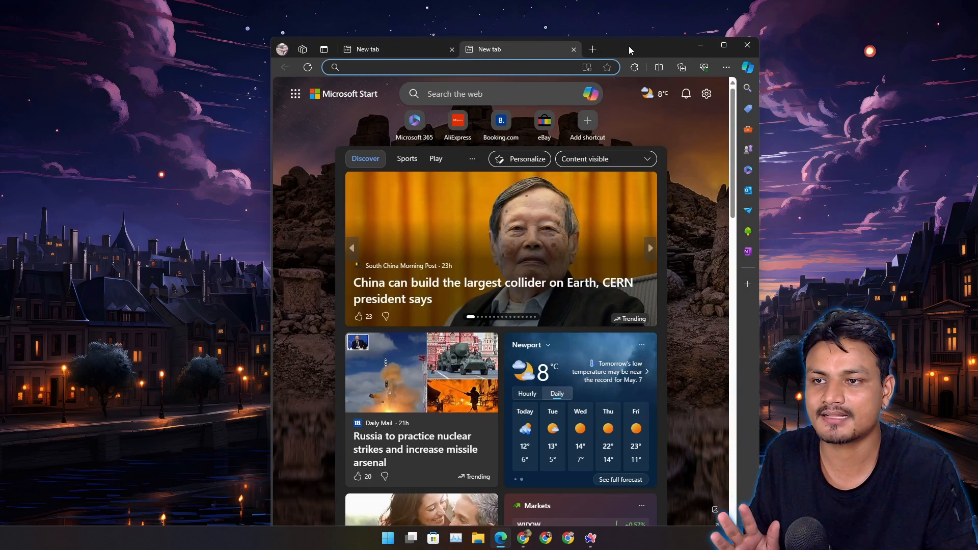
pyautogui.click(723, 45)
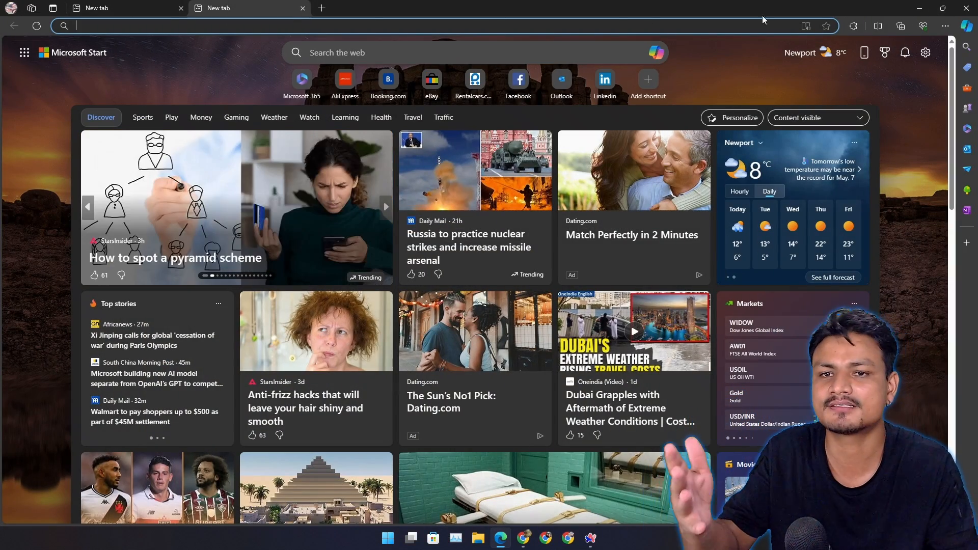
pyautogui.moveTo(730, 16)
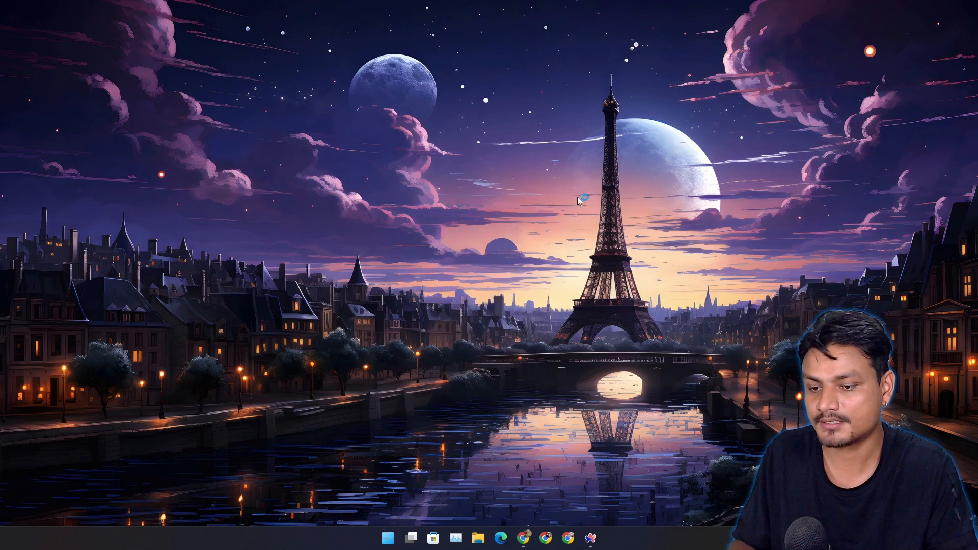
pyautogui.click(589, 542)
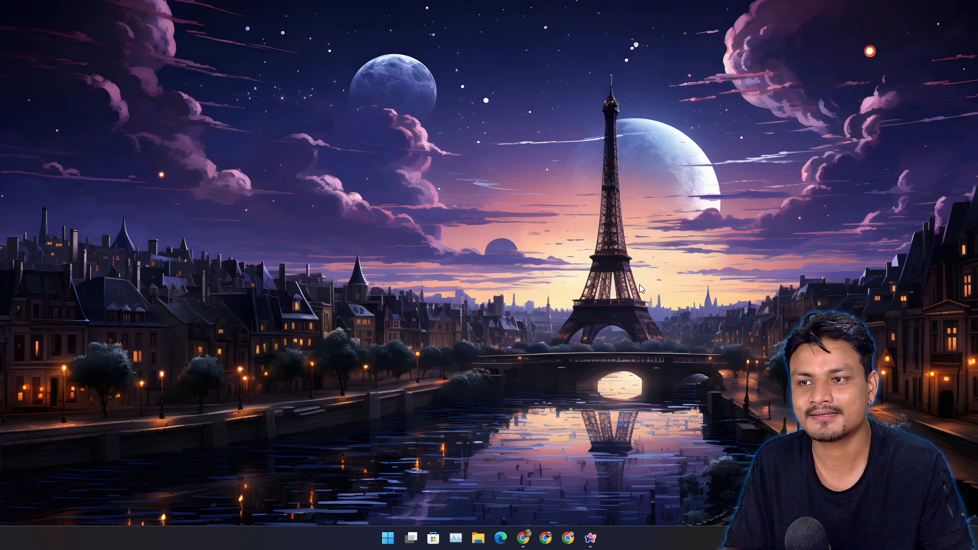
pyautogui.moveTo(650, 295)
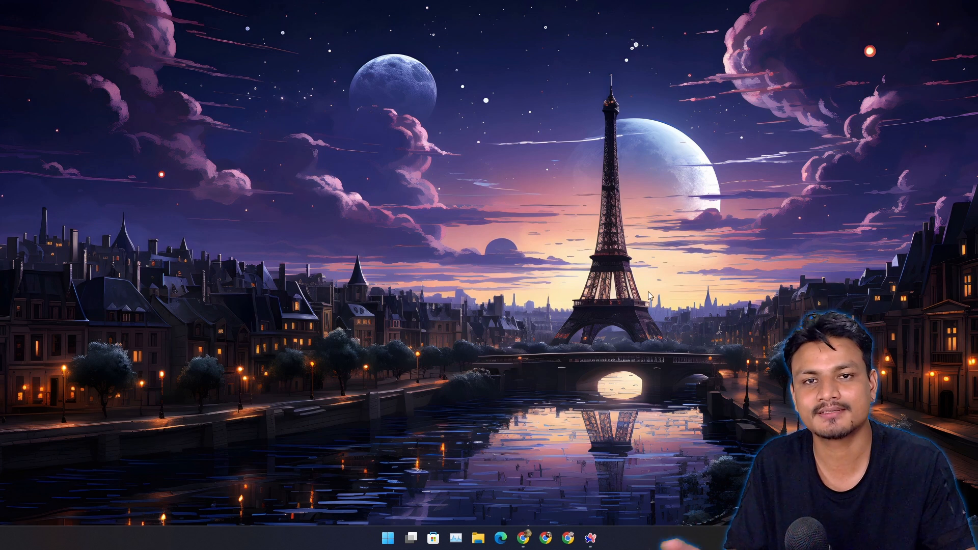
pyautogui.moveTo(576, 244)
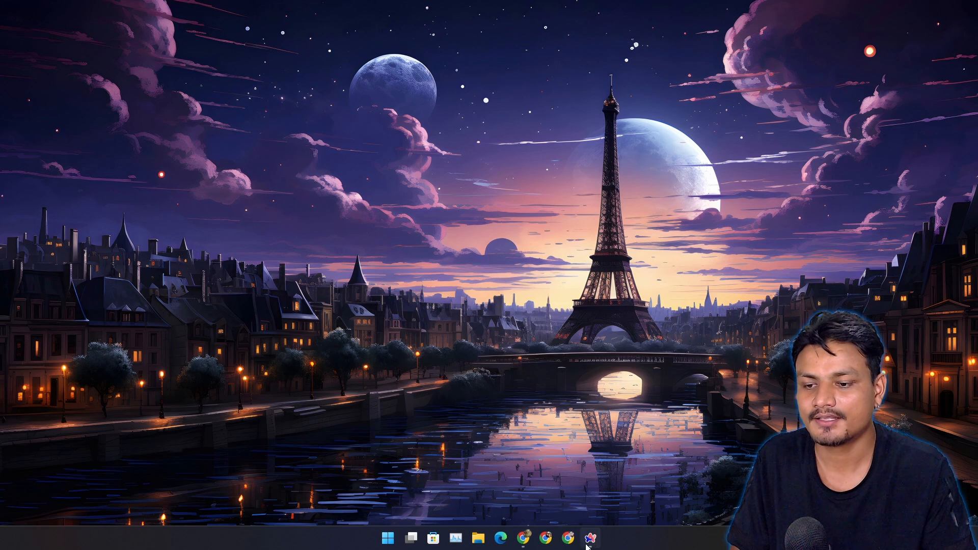
# Step: Reopen Arc from the taskbar showing Space 1 with its sidebar folders
pyautogui.click(593, 537)
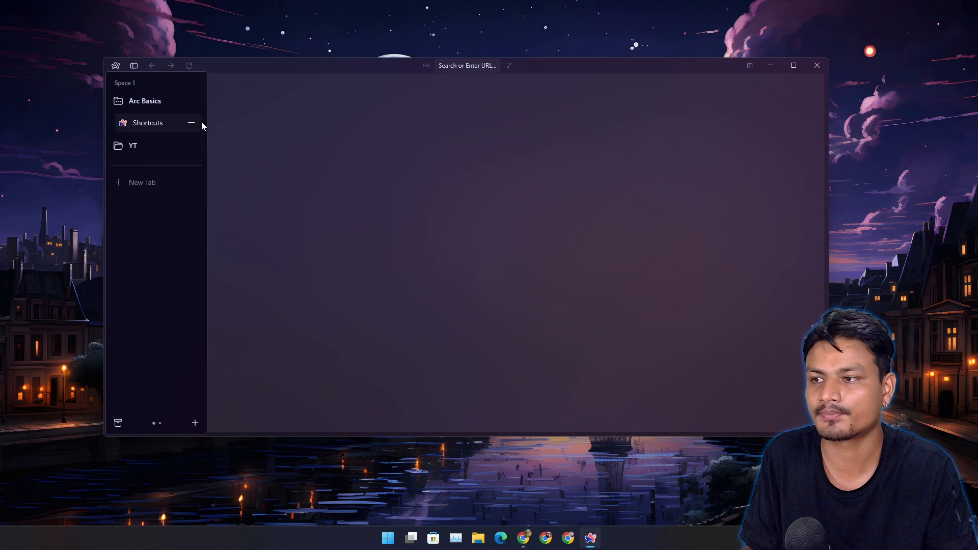
pyautogui.moveTo(174, 273)
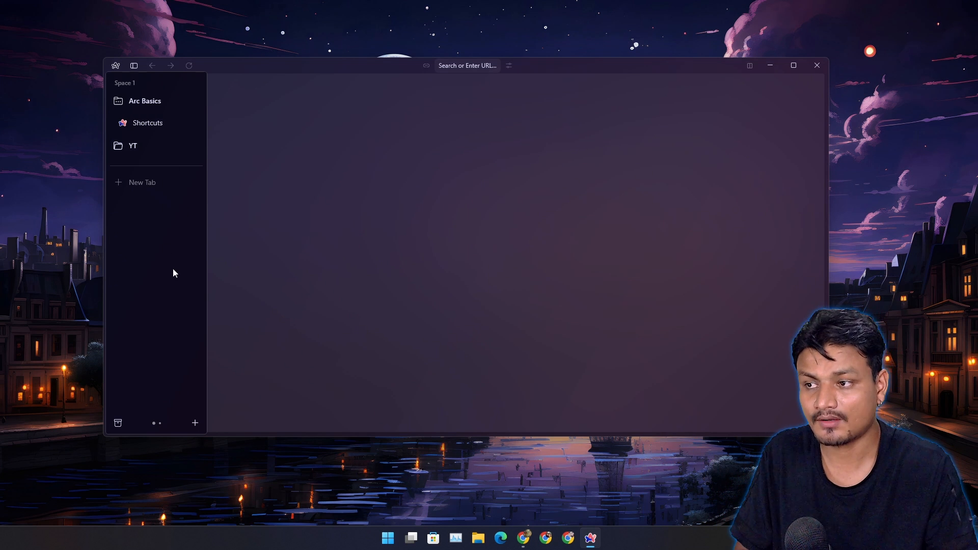
pyautogui.moveTo(200, 338)
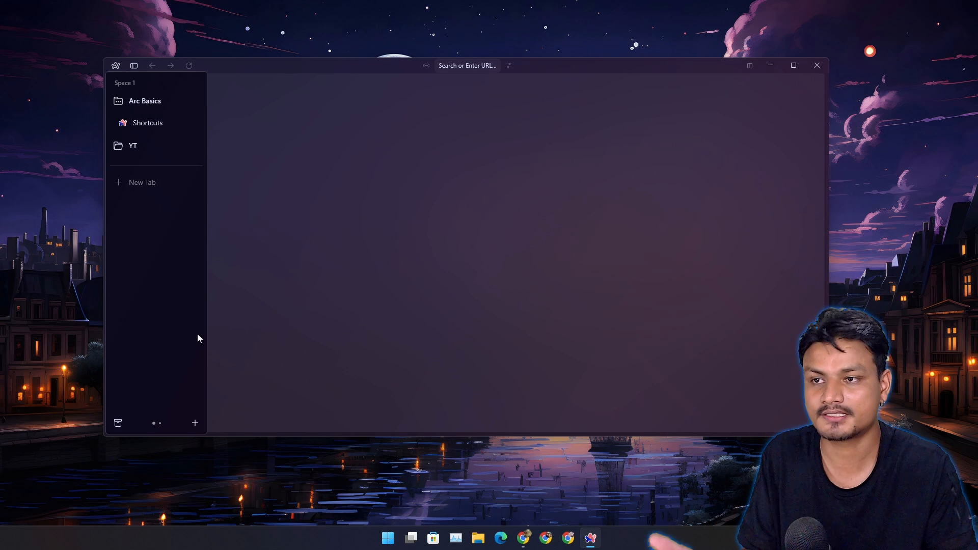
pyautogui.moveTo(186, 324)
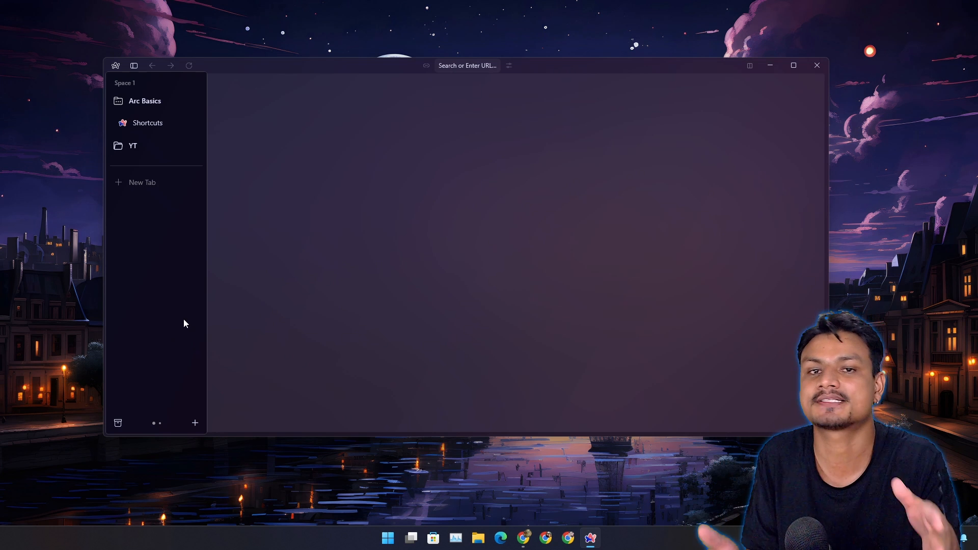
# Step: Start a new olive-themed space named Hi from the sidebar's + menu
pyautogui.click(194, 423)
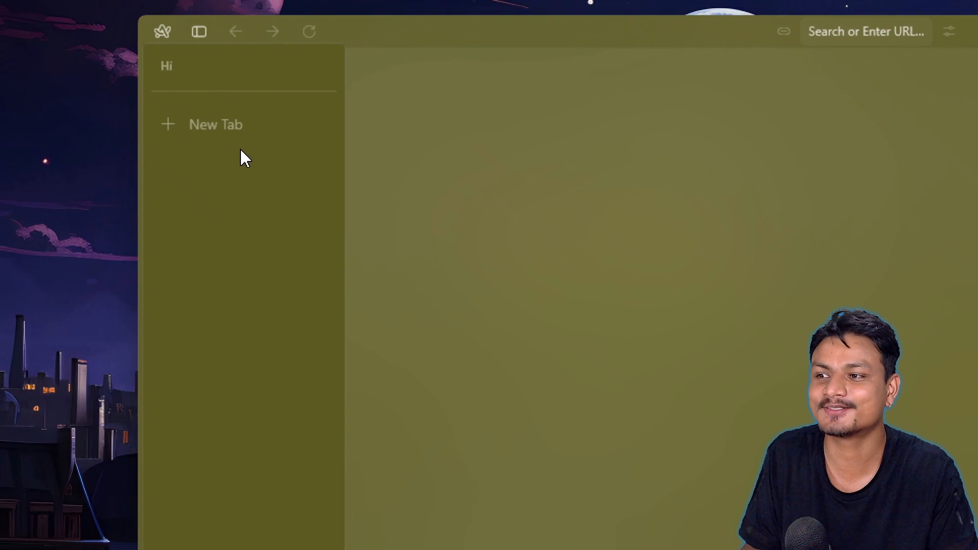
pyautogui.moveTo(282, 171)
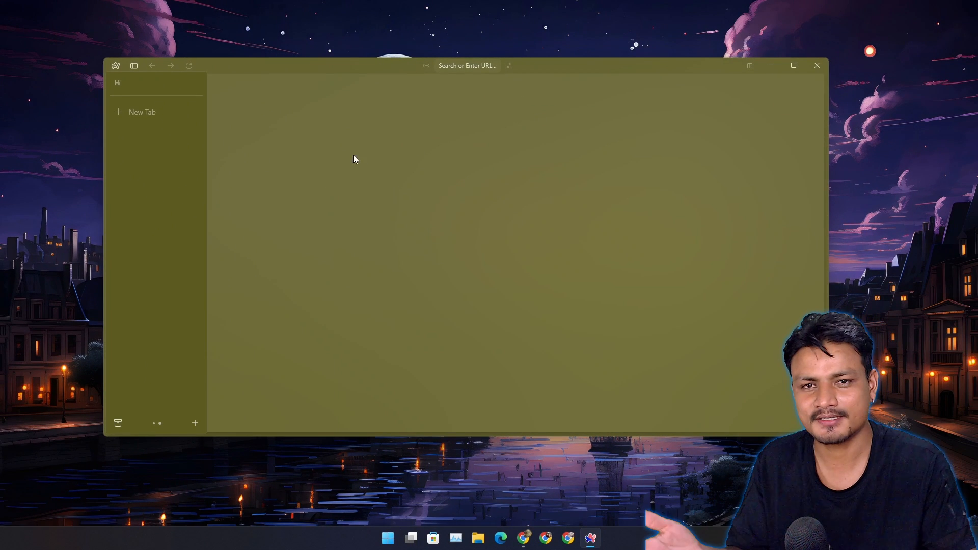
pyautogui.moveTo(330, 166)
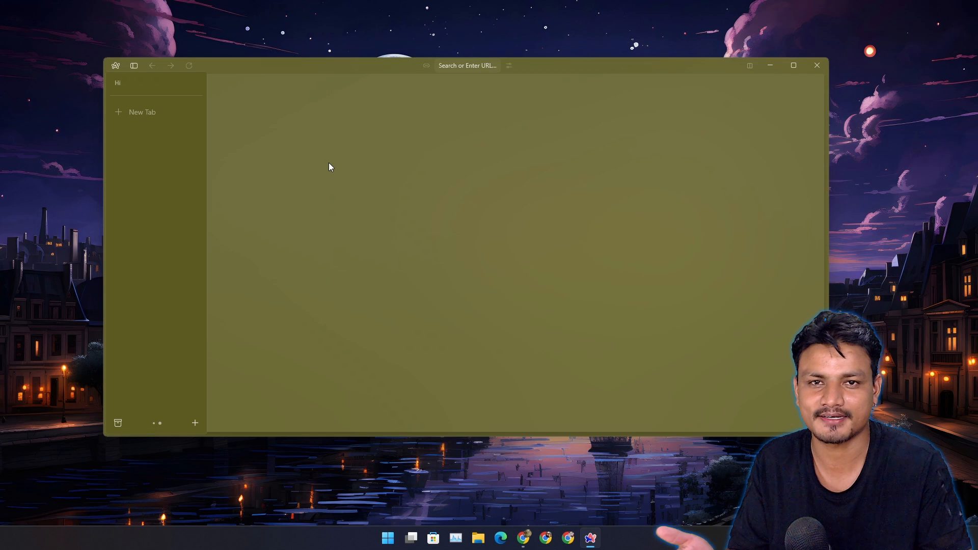
pyautogui.moveTo(287, 168)
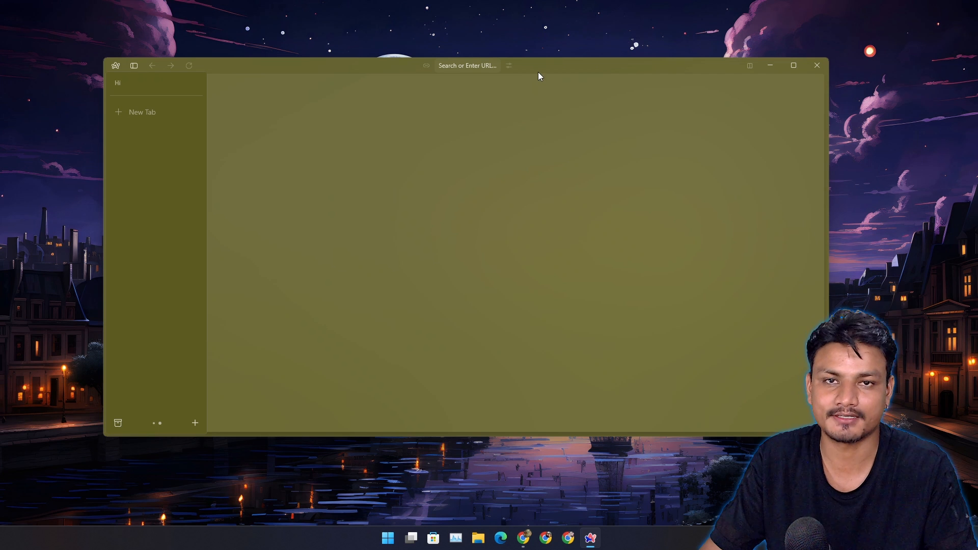
pyautogui.moveTo(149, 118)
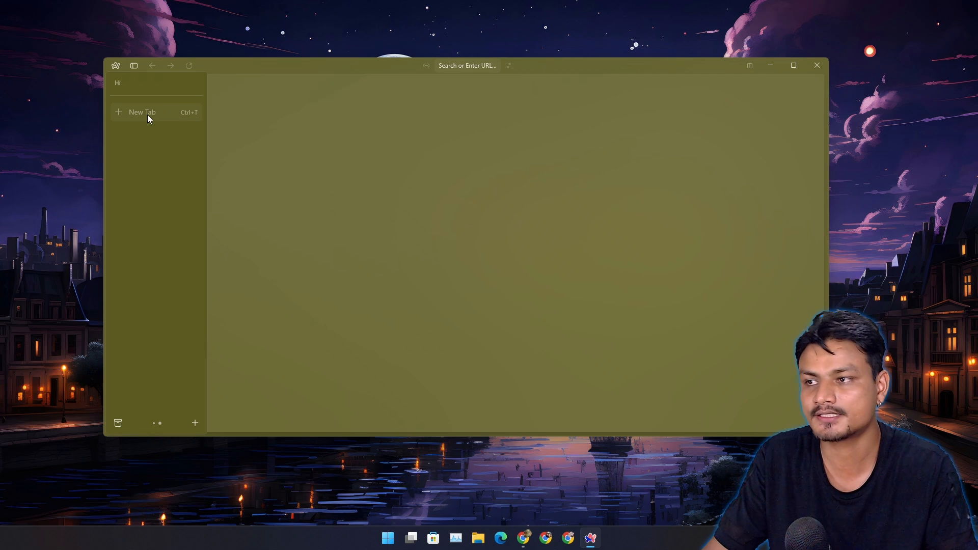
pyautogui.moveTo(145, 116)
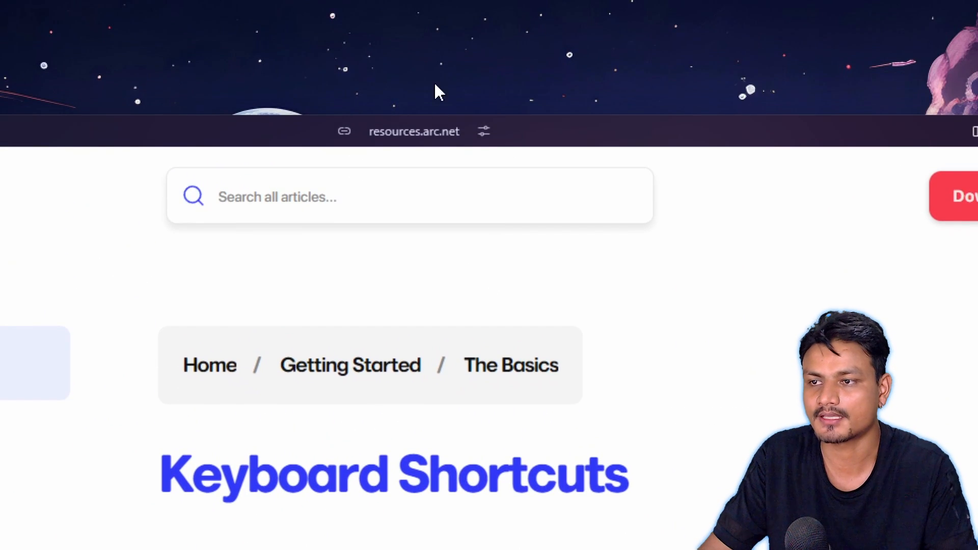
# Step: Scroll through the Keyboard Shortcuts article's macOS and Windows lists and back up
pyautogui.scroll(-3)
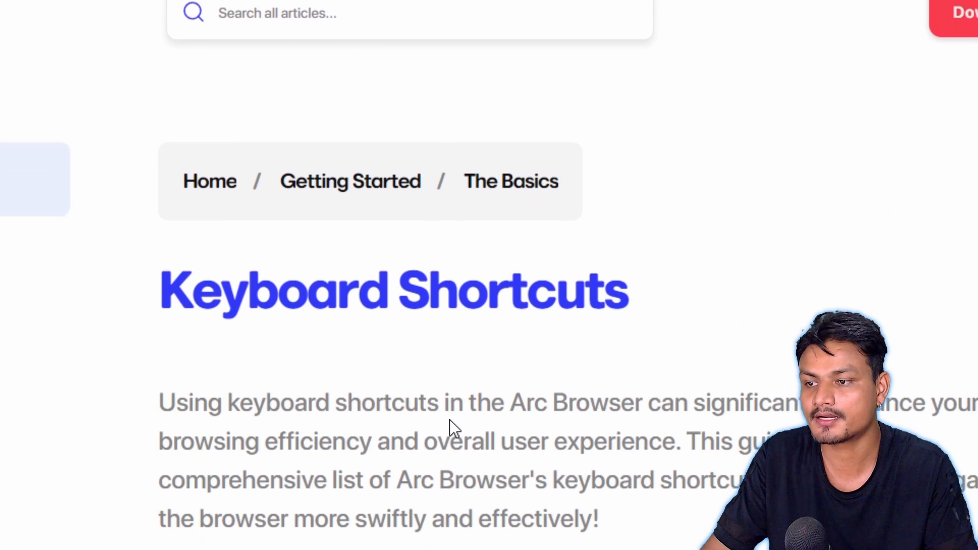
pyautogui.scroll(-3)
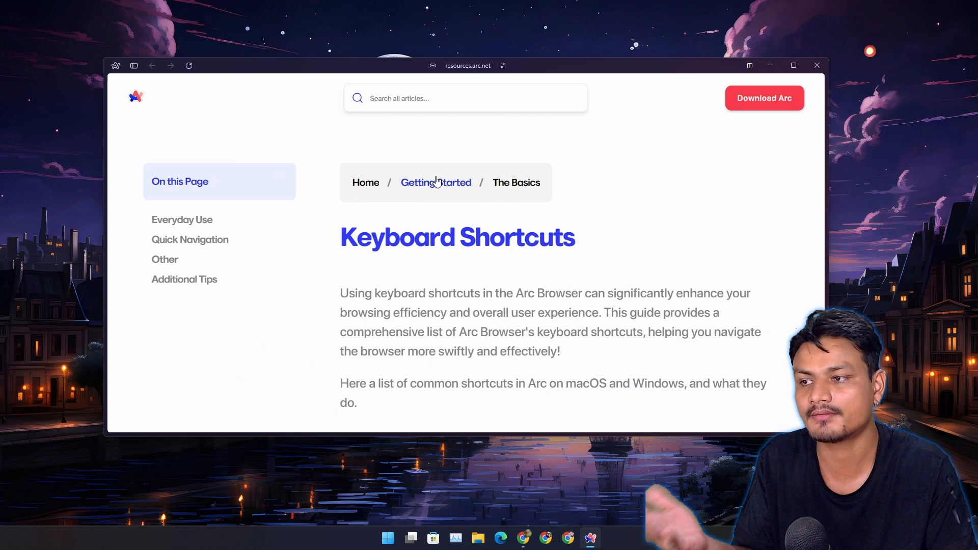
pyautogui.scroll(-3)
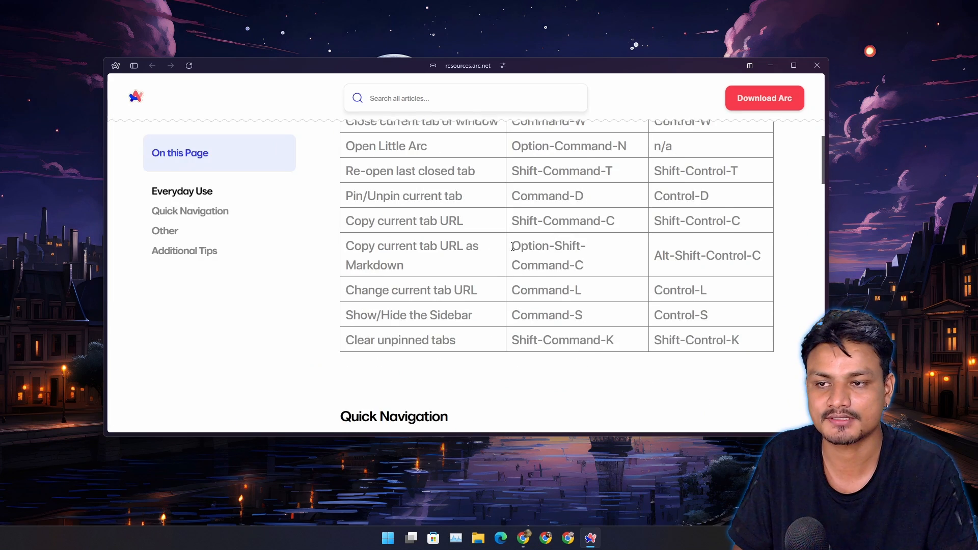
pyautogui.scroll(3)
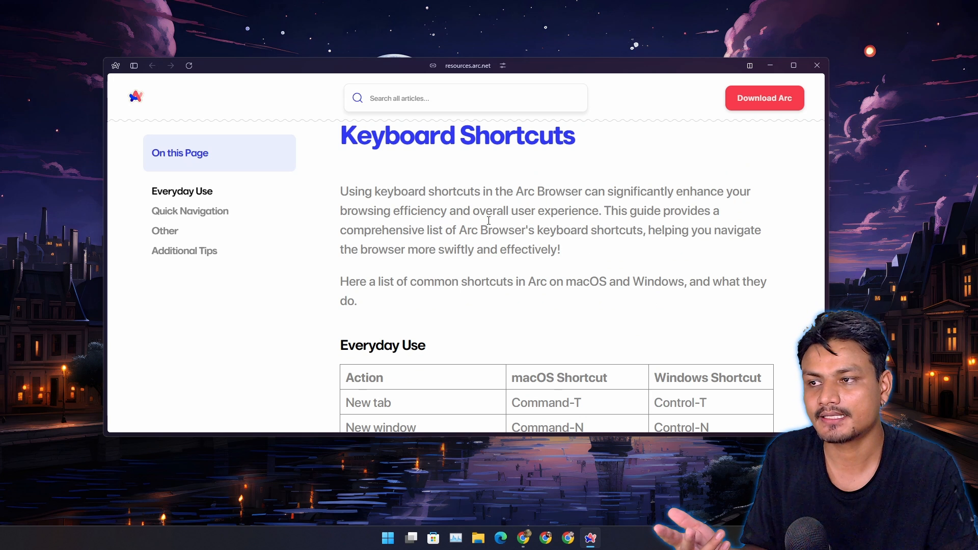
pyautogui.moveTo(134, 67)
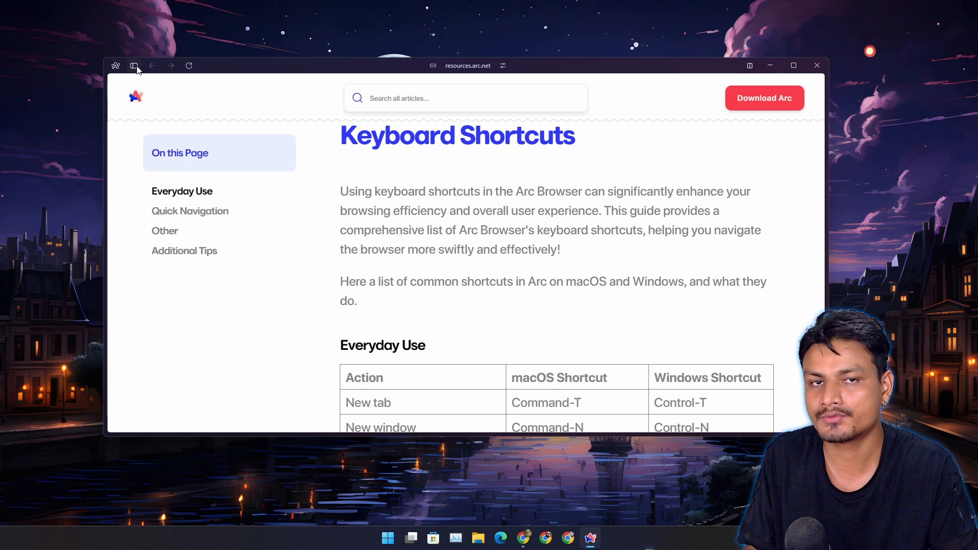
pyautogui.moveTo(133, 65)
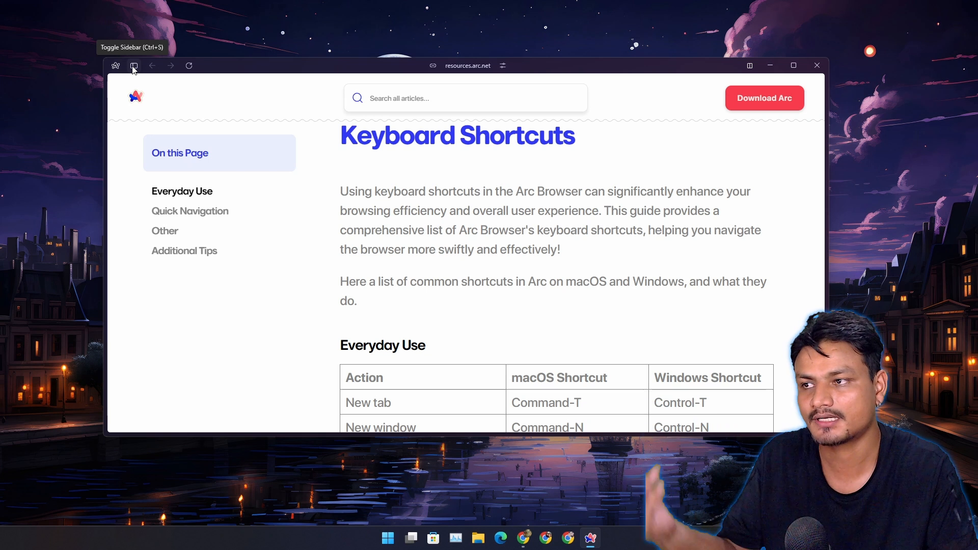
# Step: Show the sidebar, view The Browser Company YouTube tab, then return to Shortcuts
pyautogui.click(133, 65)
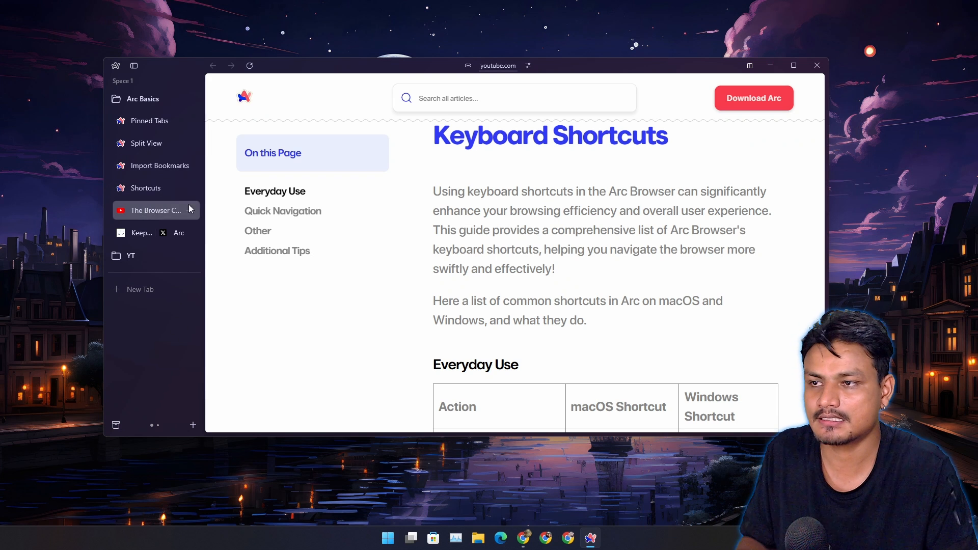
pyautogui.click(155, 209)
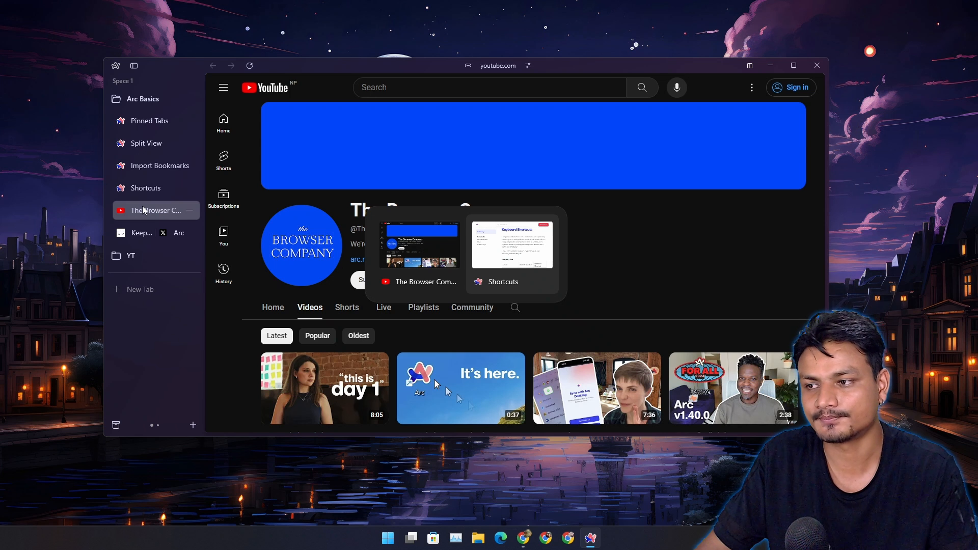
pyautogui.click(145, 188)
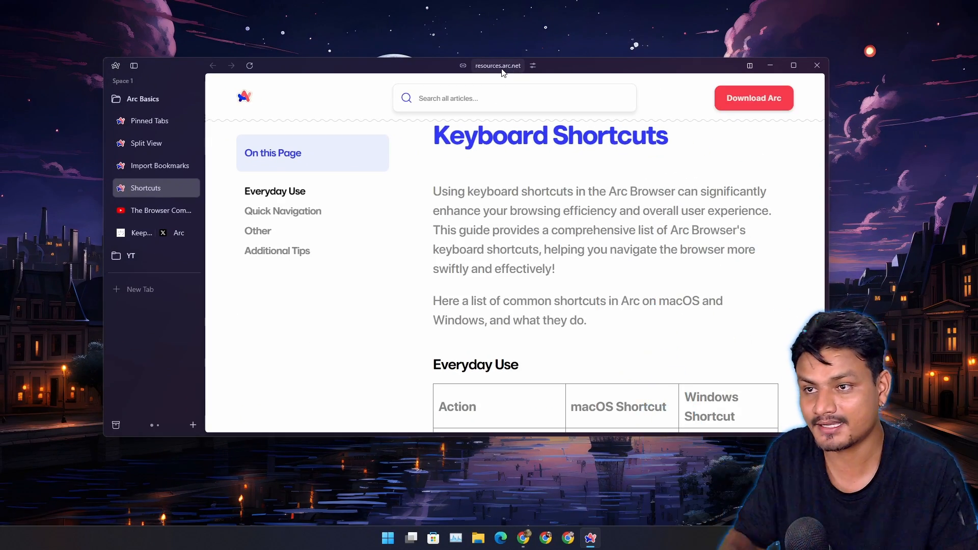
pyautogui.click(498, 65)
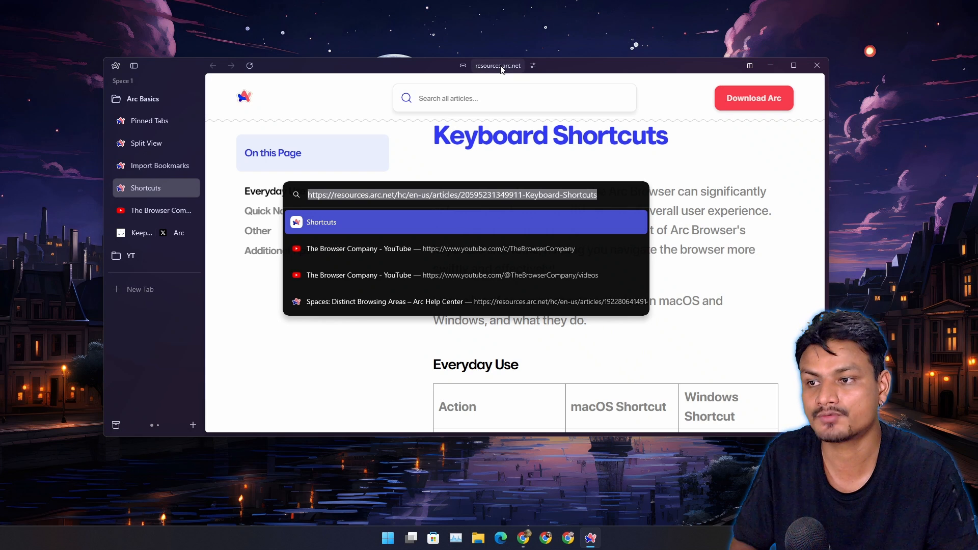
pyautogui.moveTo(492, 100)
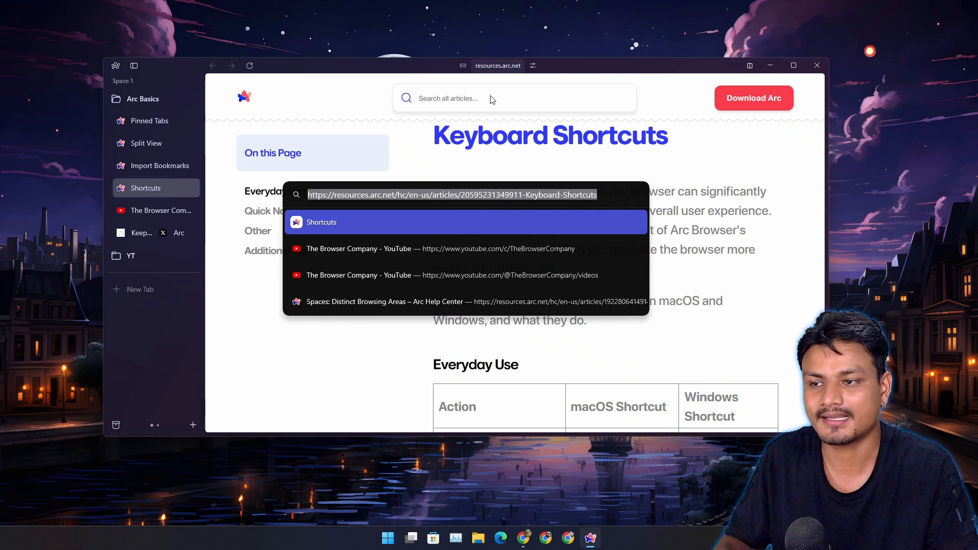
pyautogui.moveTo(404, 149)
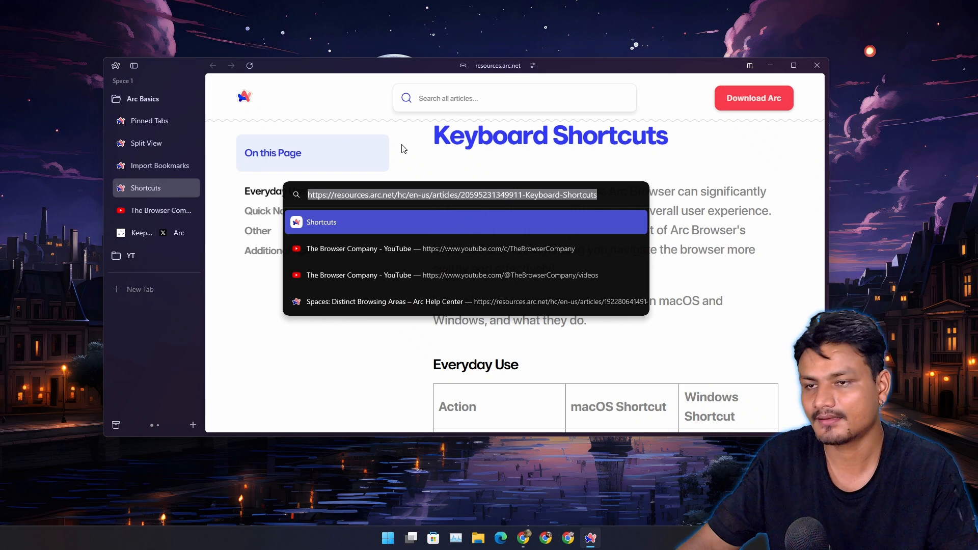
pyautogui.moveTo(220, 235)
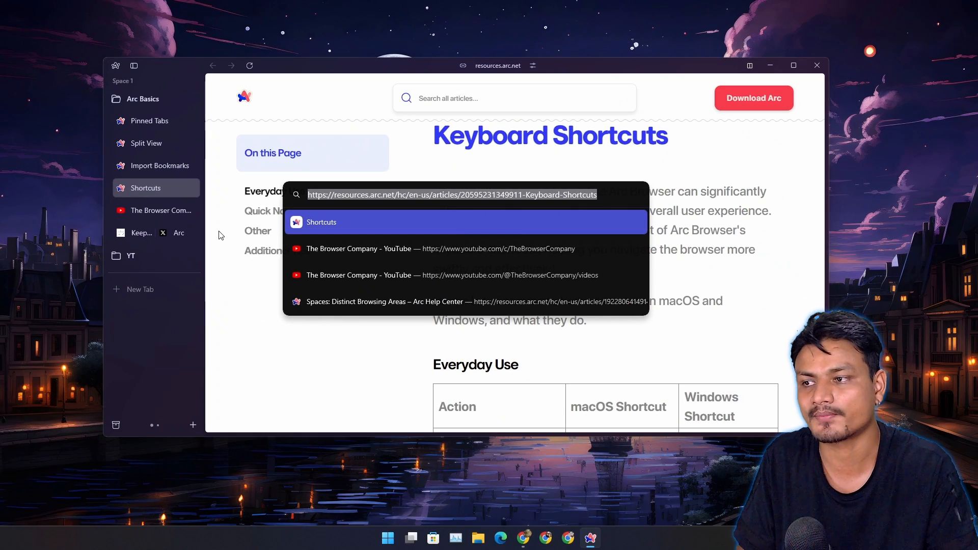
pyautogui.press('Escape')
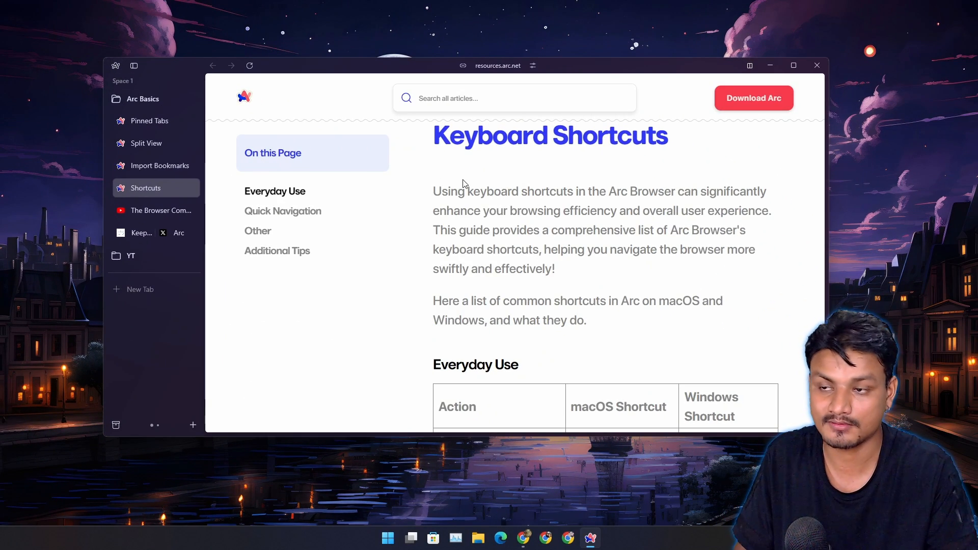
pyautogui.moveTo(183, 388)
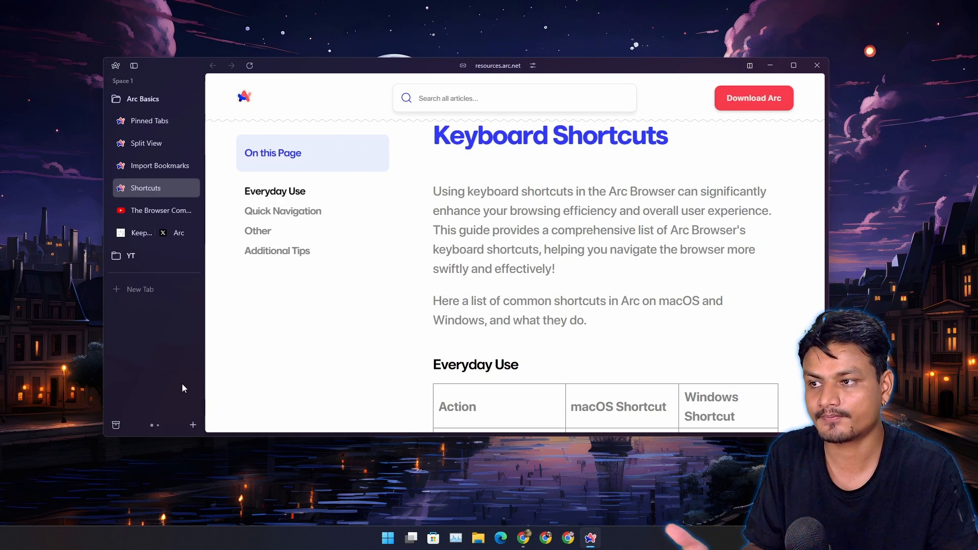
pyautogui.moveTo(180, 382)
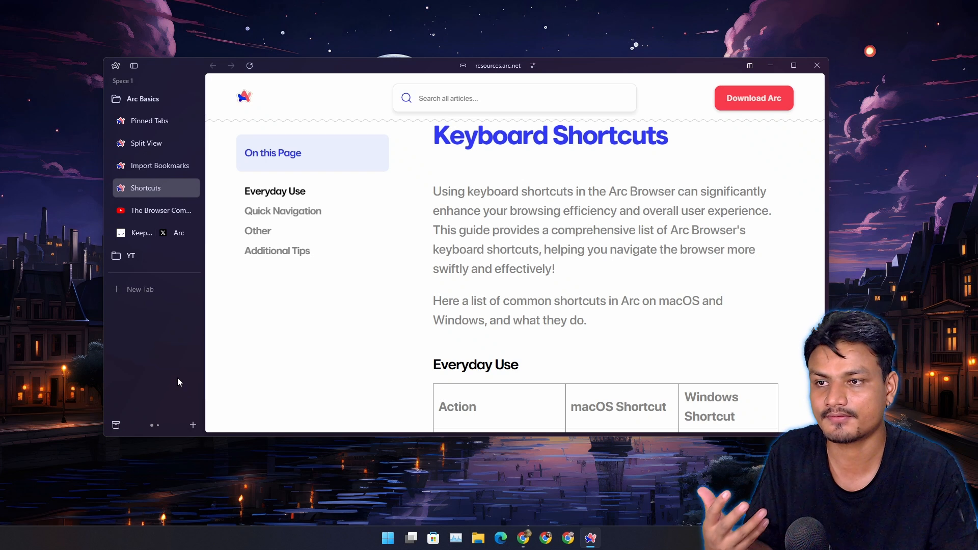
pyautogui.moveTo(175, 401)
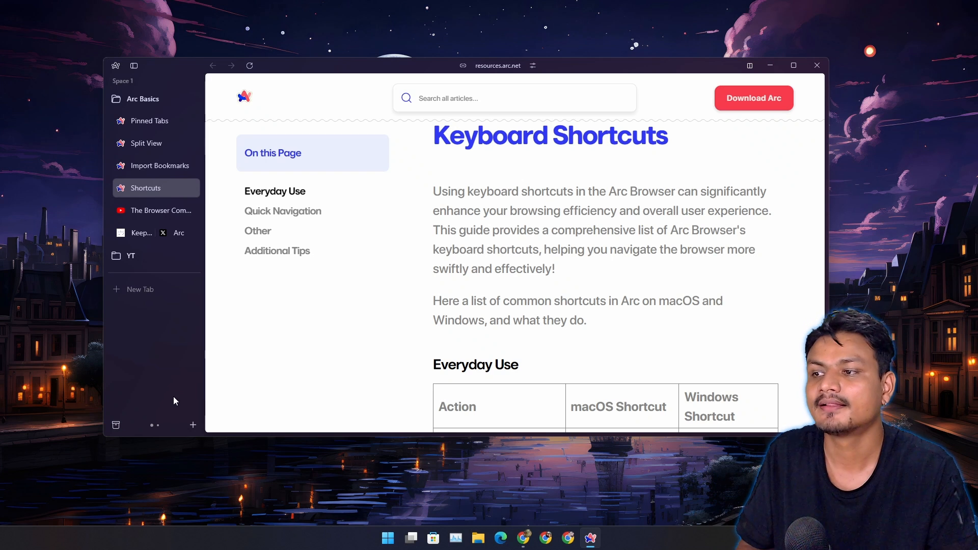
pyautogui.moveTo(168, 372)
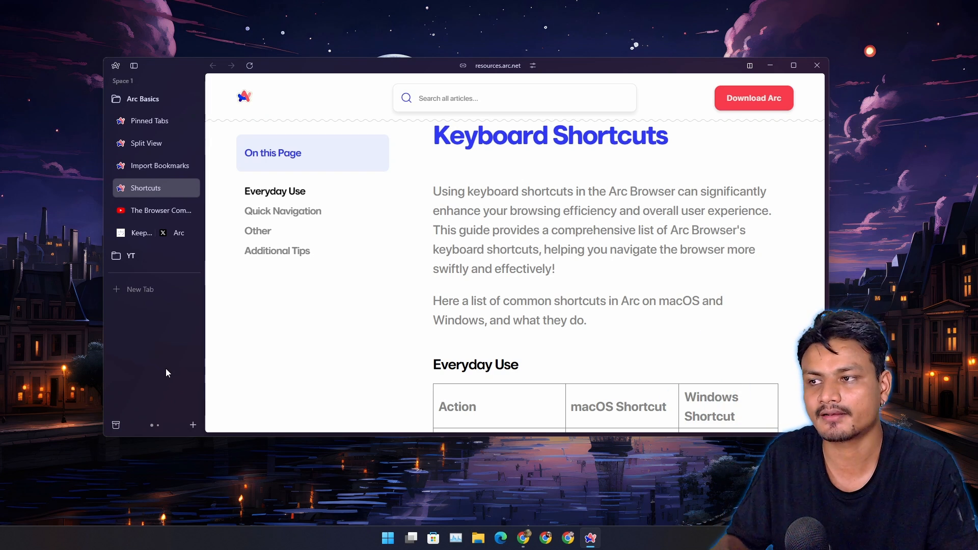
pyautogui.moveTo(481, 340)
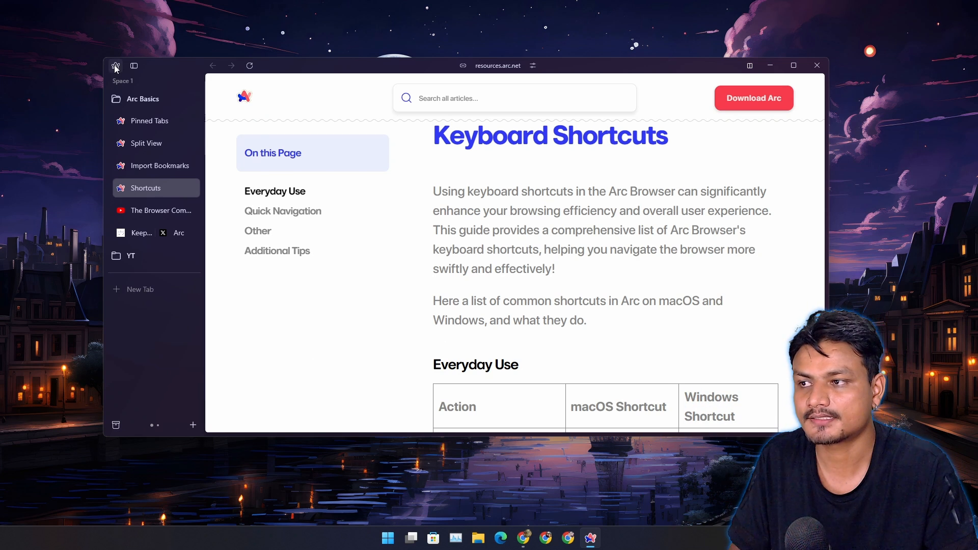
# Step: Bring up Arc's main menu from the logo and review its Help options
pyautogui.click(116, 65)
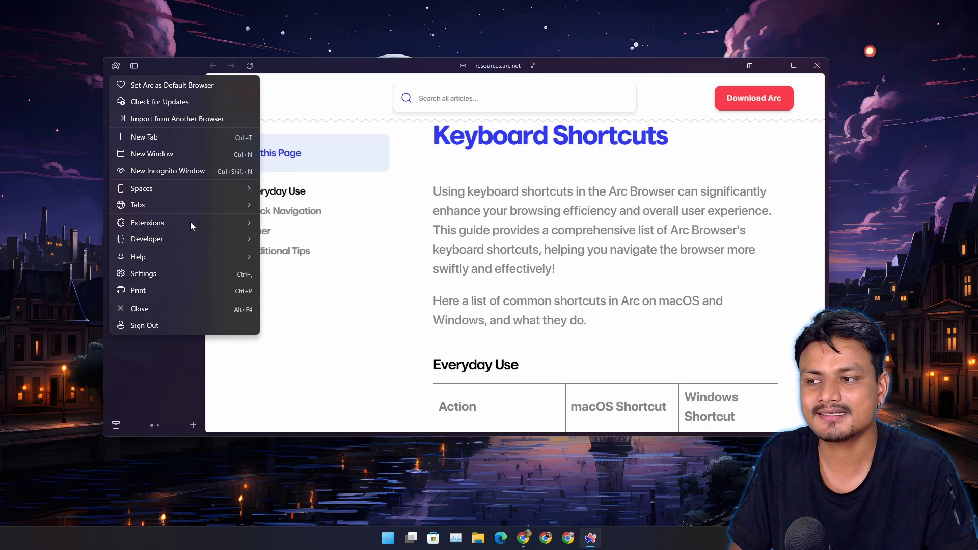
pyautogui.moveTo(175, 272)
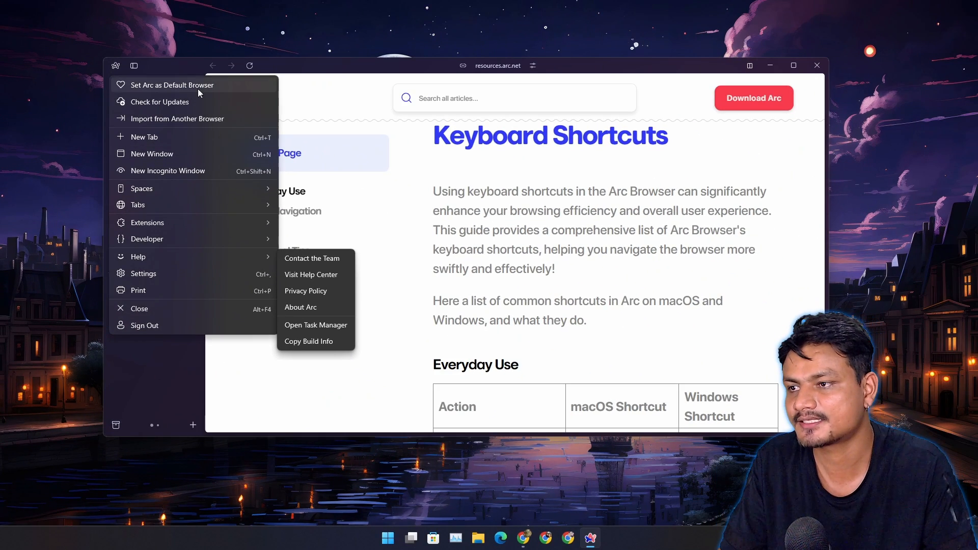
pyautogui.moveTo(195, 176)
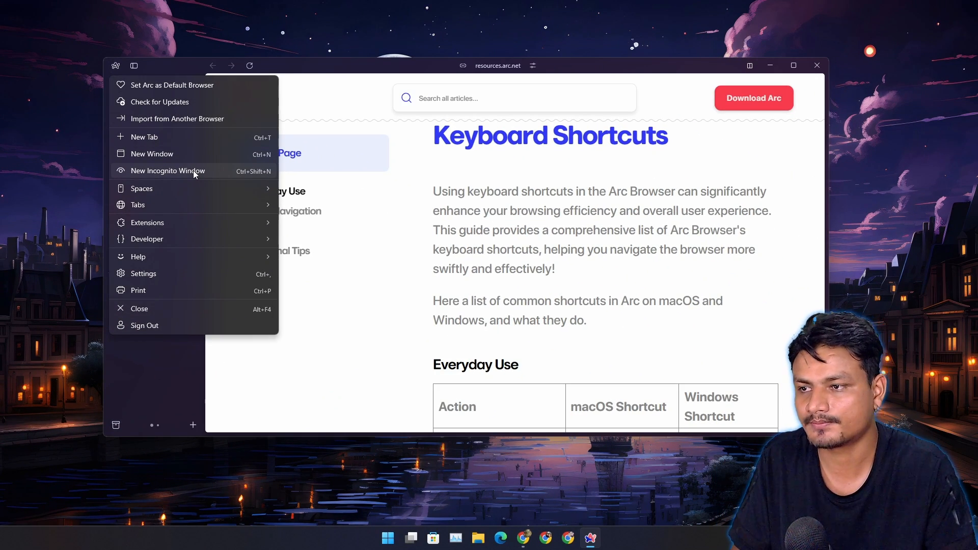
# Step: Open a new Incognito window on The Browser Company YouTube channel, then return to the main window
pyautogui.click(167, 171)
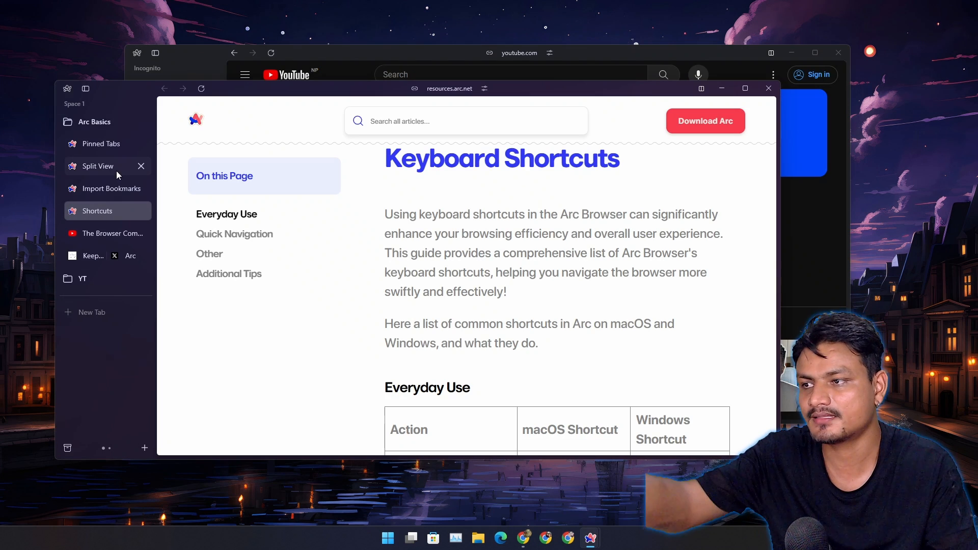
pyautogui.moveTo(98, 294)
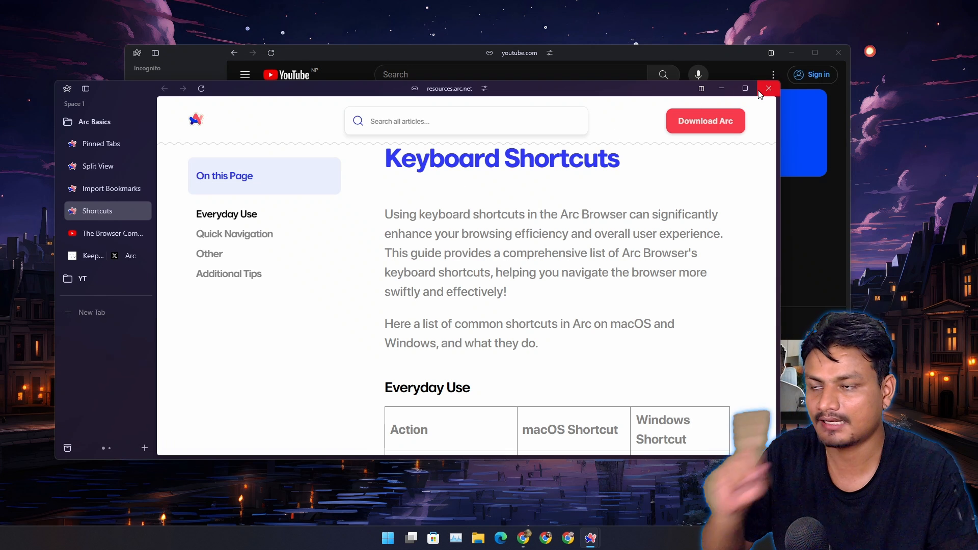
pyautogui.moveTo(768, 87)
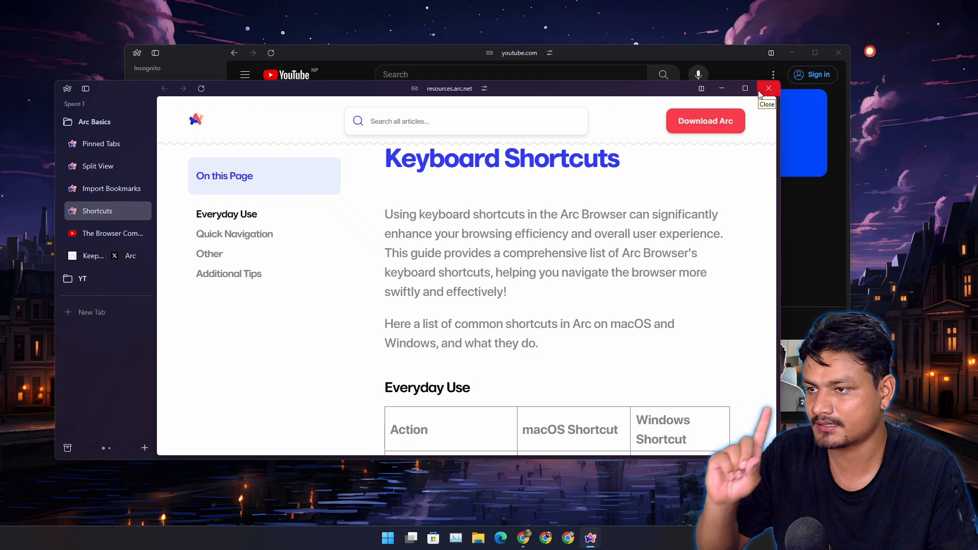
pyautogui.click(768, 88)
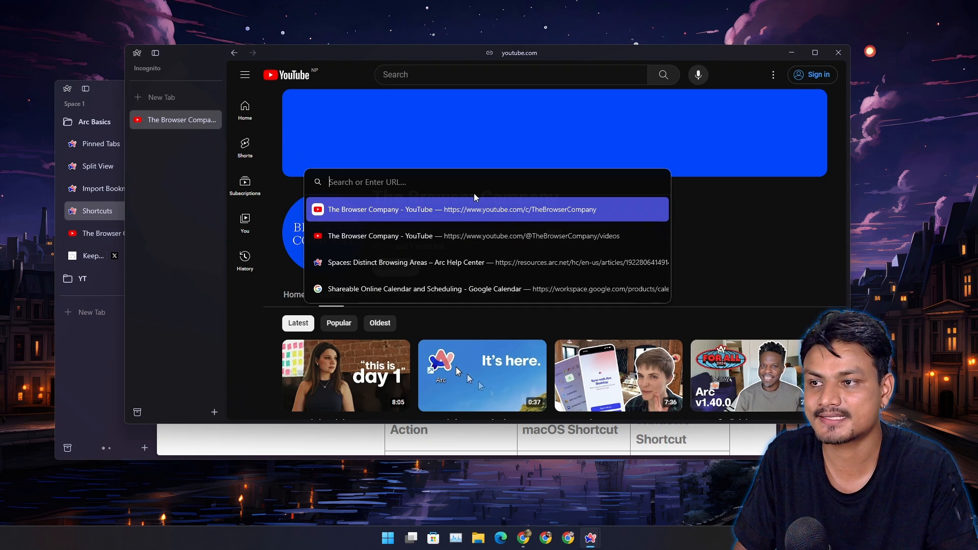
pyautogui.moveTo(497, 196)
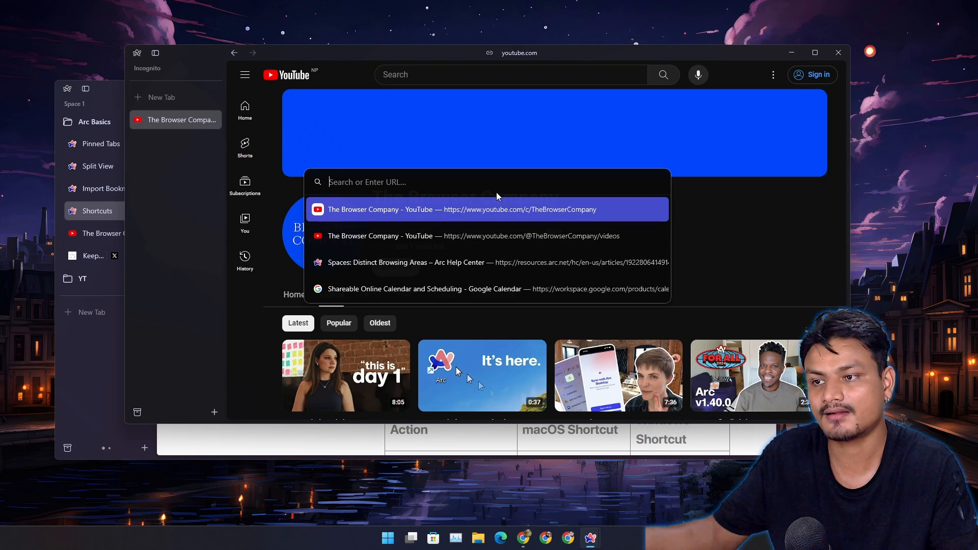
pyautogui.click(461, 210)
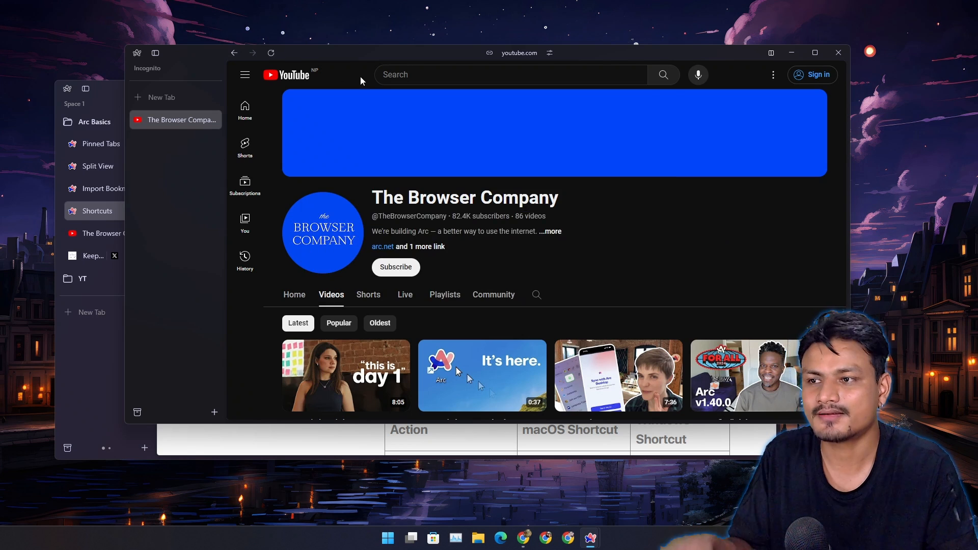
pyautogui.click(244, 75)
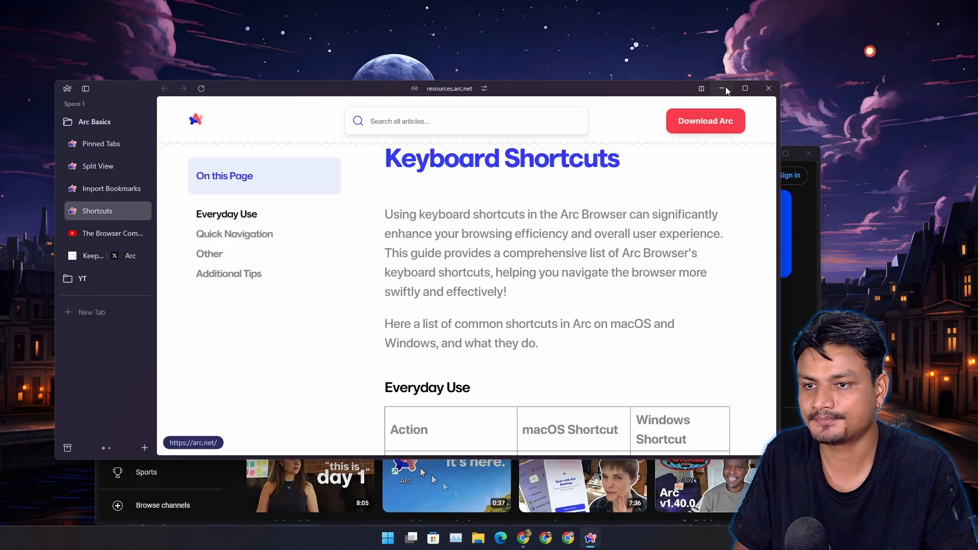
# Step: Refocus the main window and bring up Arc's main menu over the Shortcuts article
pyautogui.click(723, 88)
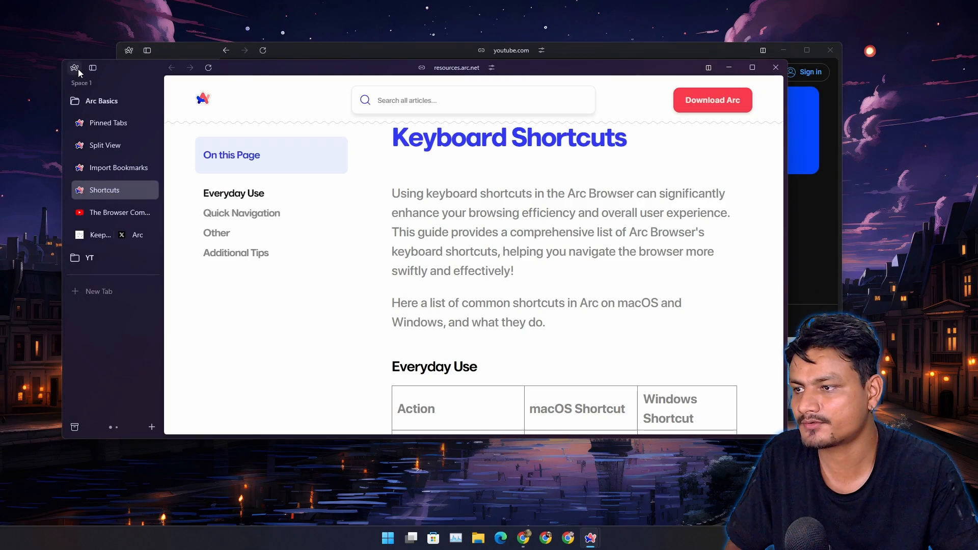
pyautogui.click(75, 67)
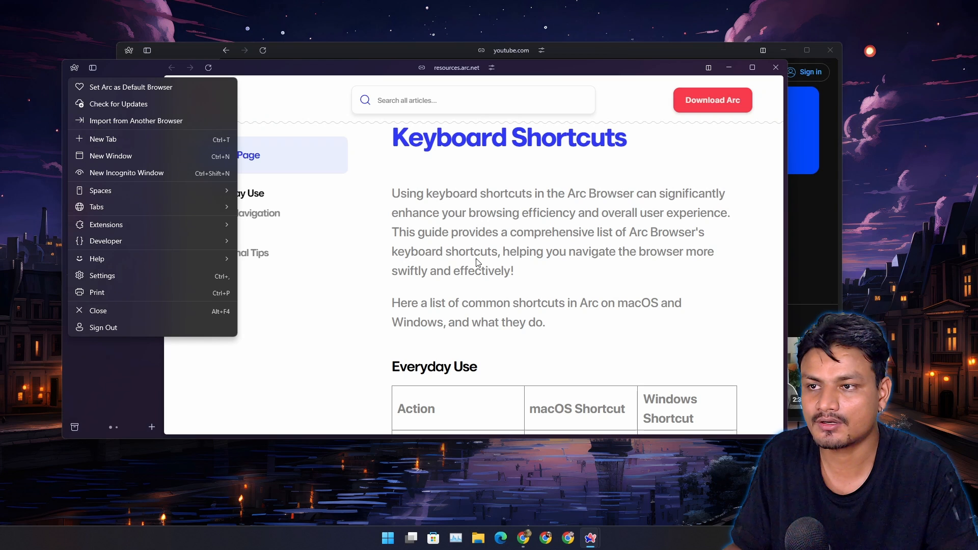
pyautogui.moveTo(157, 250)
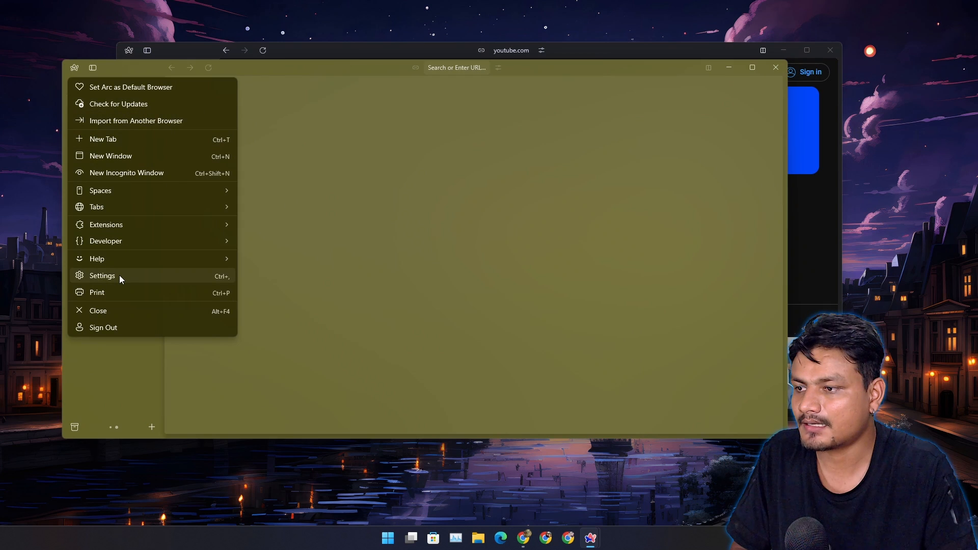
# Step: Open Settings and go into the Default profile's search, archiving and download options
pyautogui.click(102, 275)
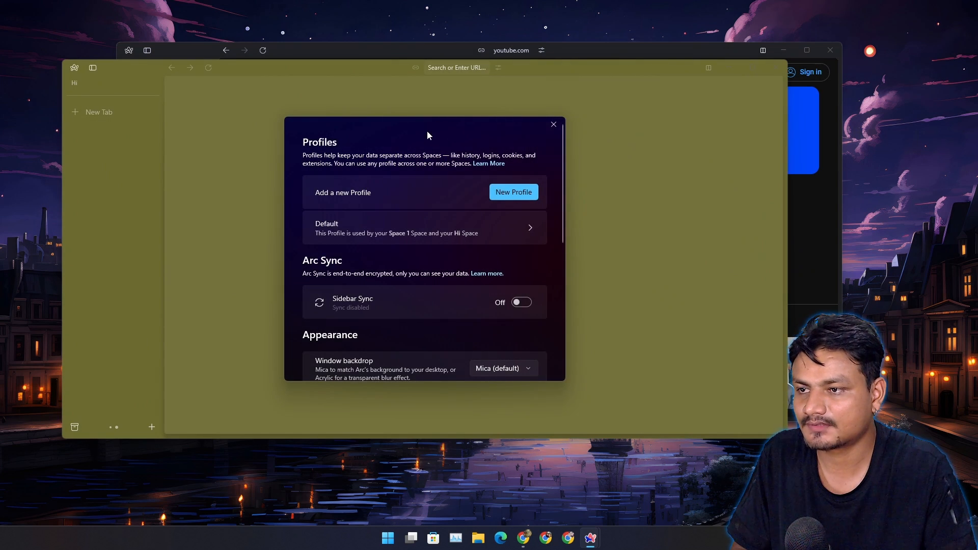
pyautogui.scroll(-3)
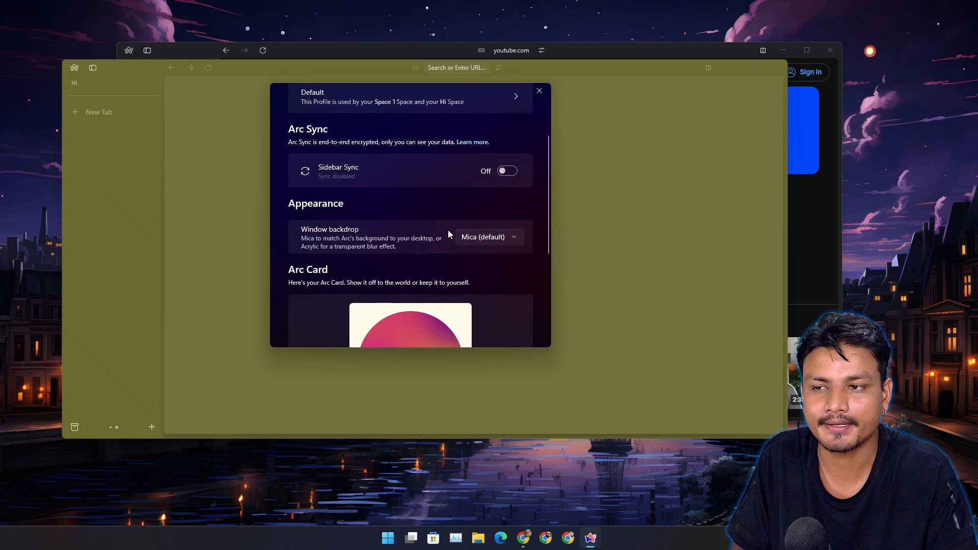
pyautogui.scroll(-3)
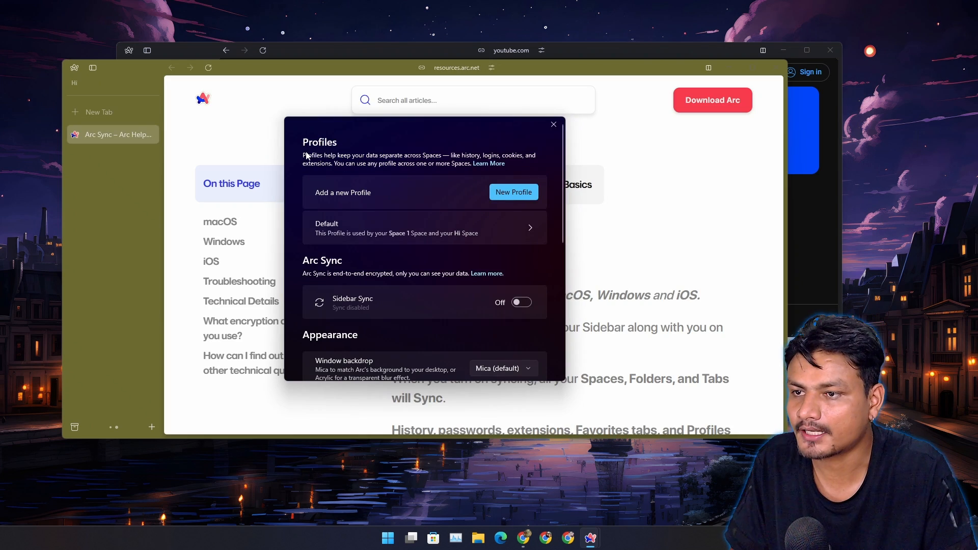
pyautogui.moveTo(372, 196)
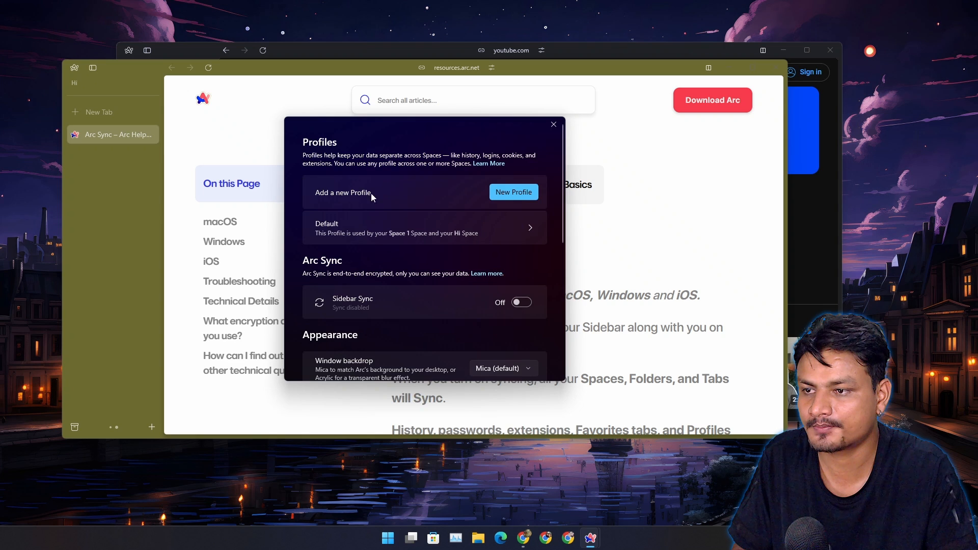
pyautogui.click(424, 228)
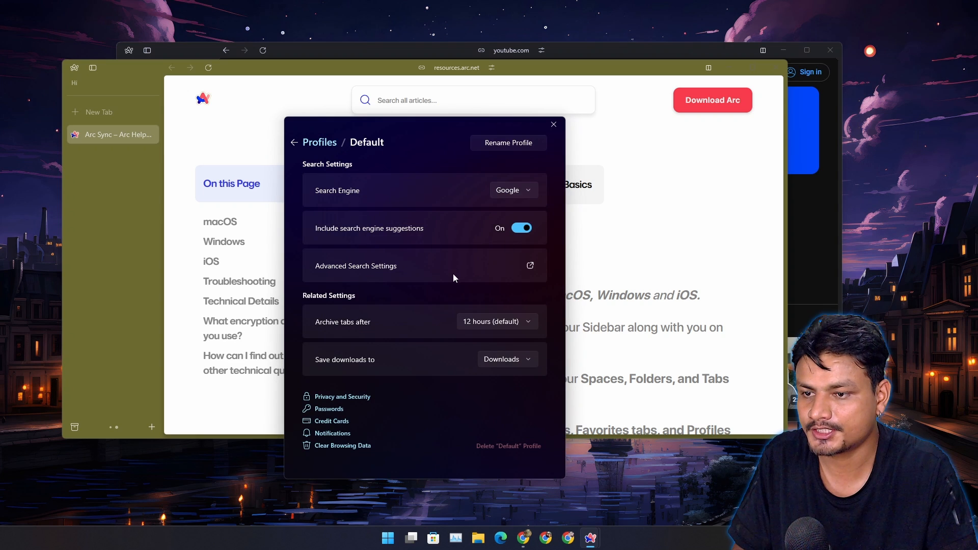
pyautogui.moveTo(336, 416)
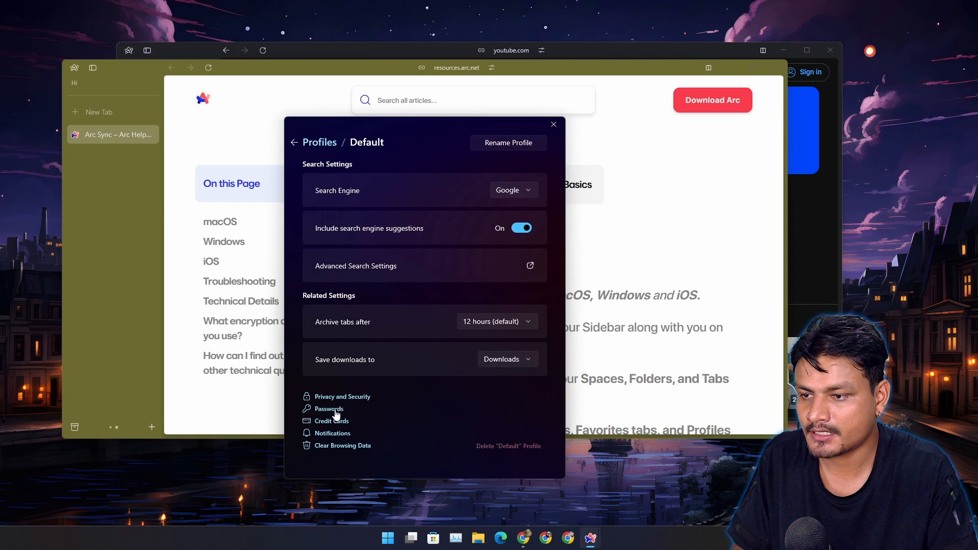
pyautogui.moveTo(353, 452)
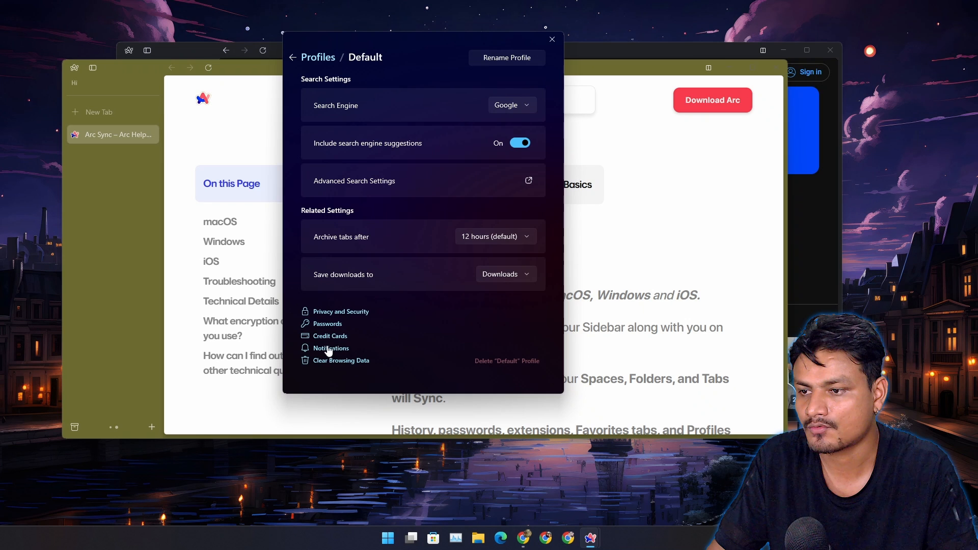
pyautogui.moveTo(334, 366)
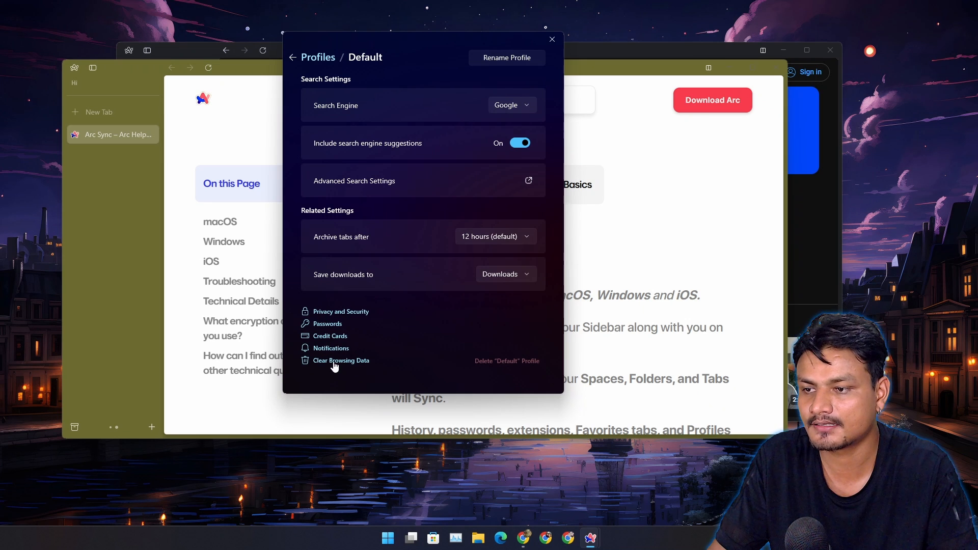
# Step: Follow Clear Browsing Data into the Chromium Privacy and security settings page
pyautogui.click(341, 361)
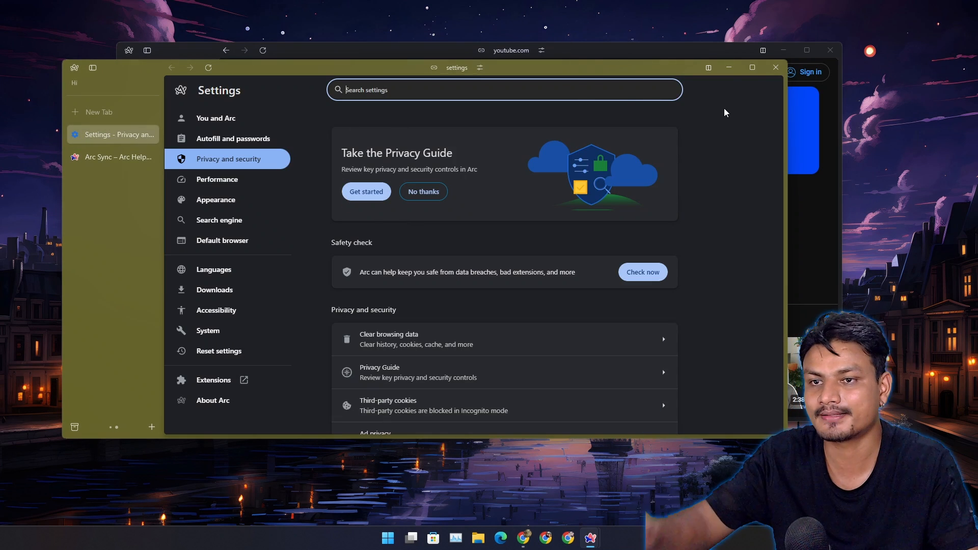
pyautogui.moveTo(733, 118)
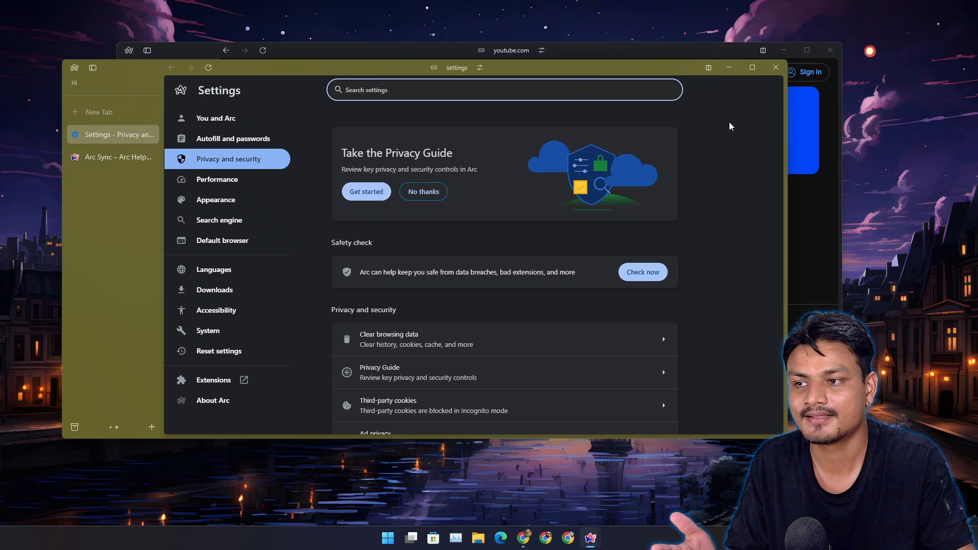
pyautogui.moveTo(714, 123)
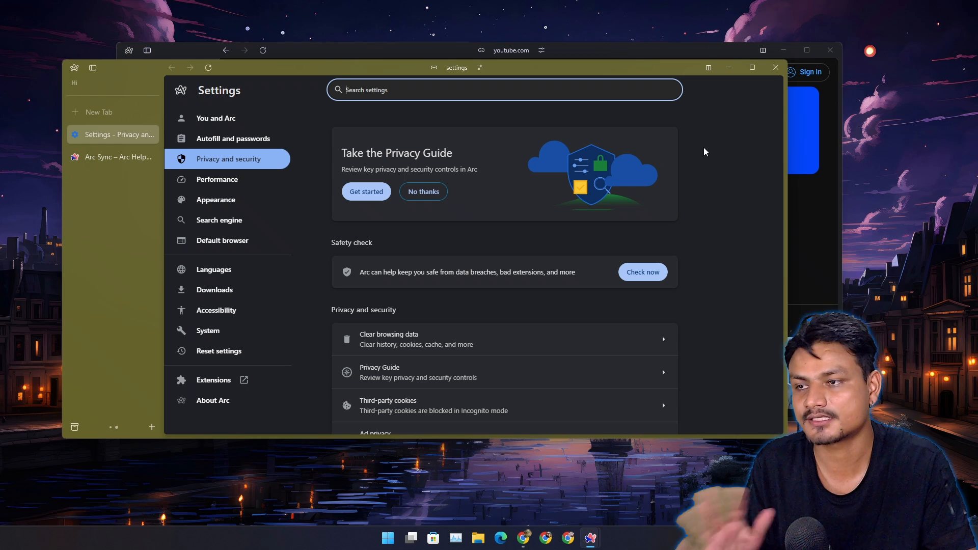
pyautogui.moveTo(695, 163)
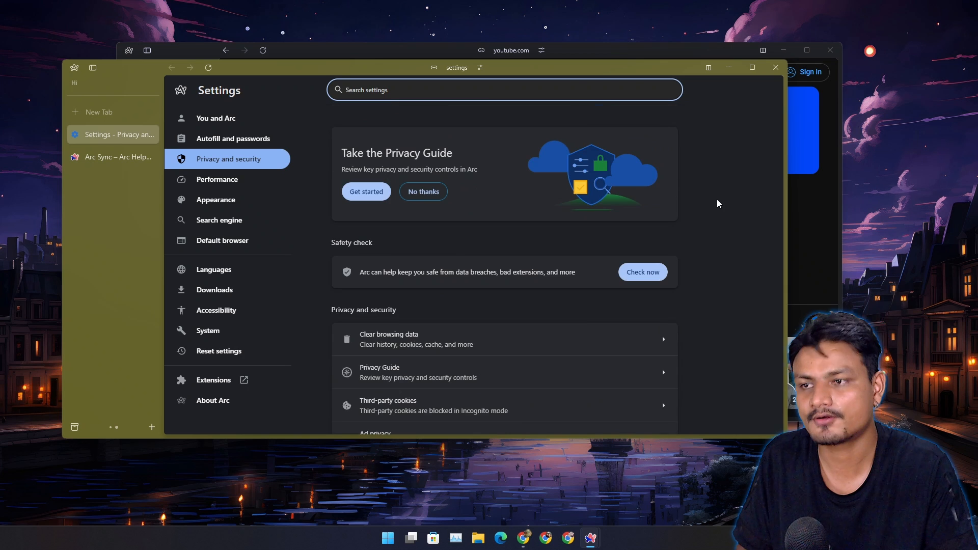
pyautogui.scroll(-3)
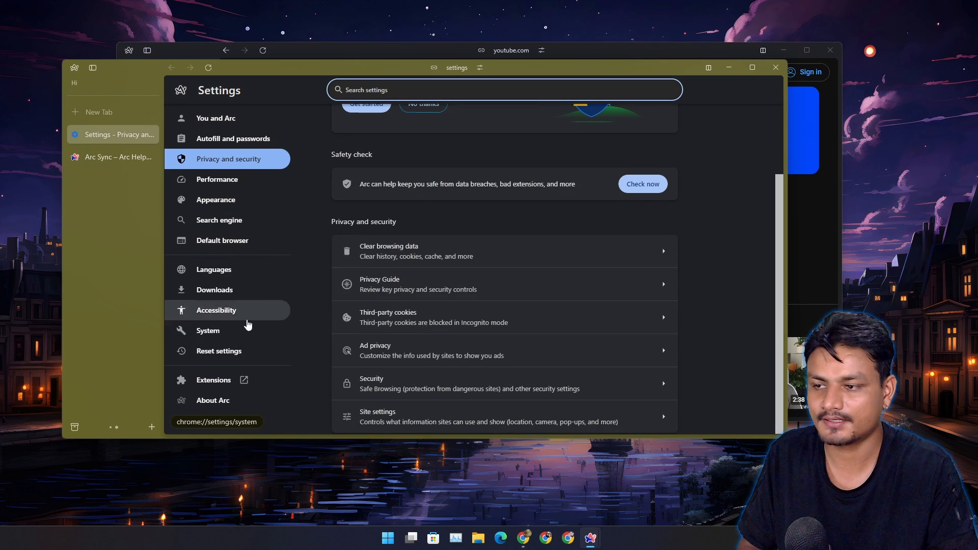
pyautogui.moveTo(222, 349)
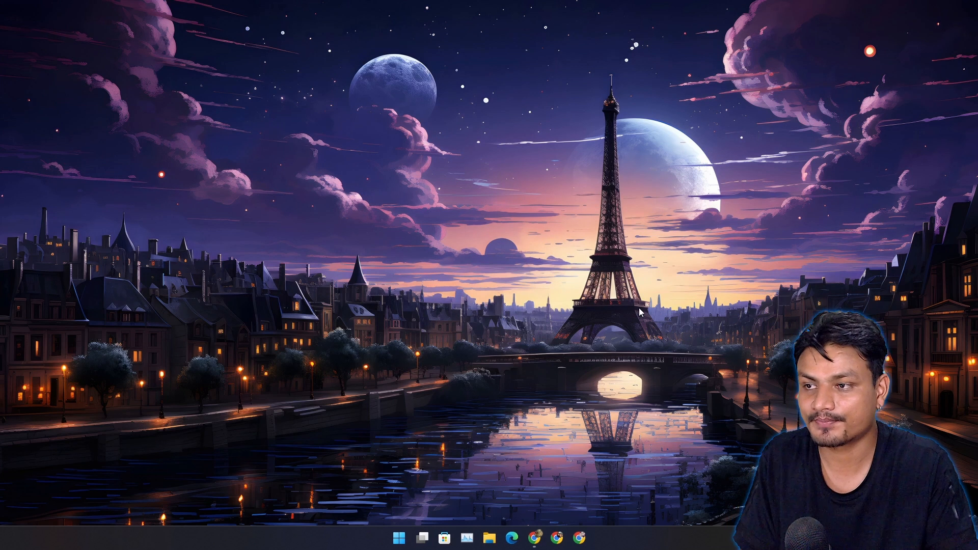
pyautogui.moveTo(587, 360)
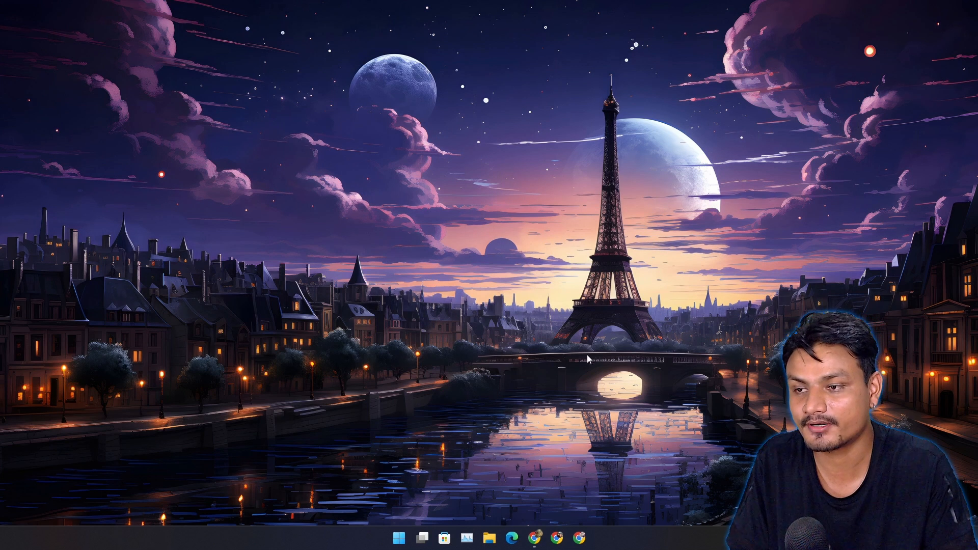
pyautogui.moveTo(719, 328)
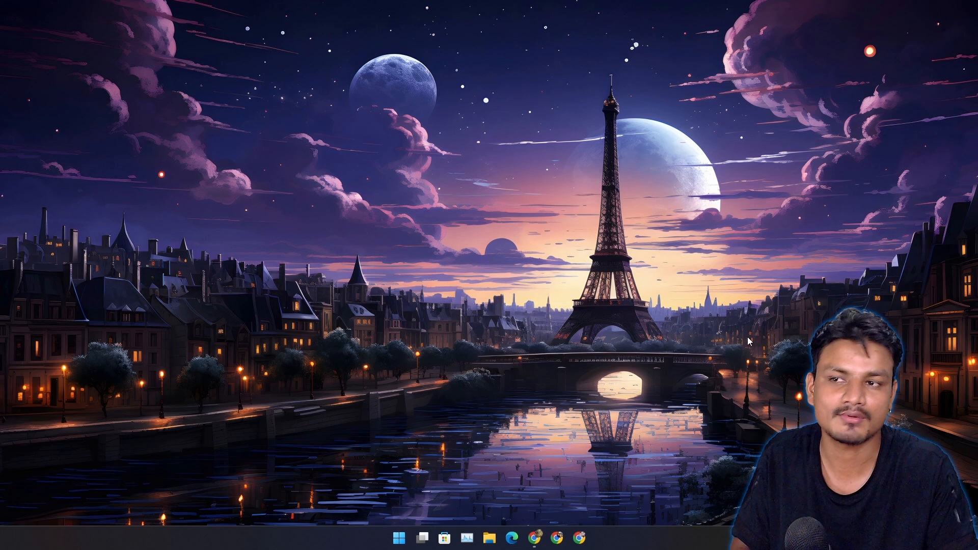
pyautogui.moveTo(627, 321)
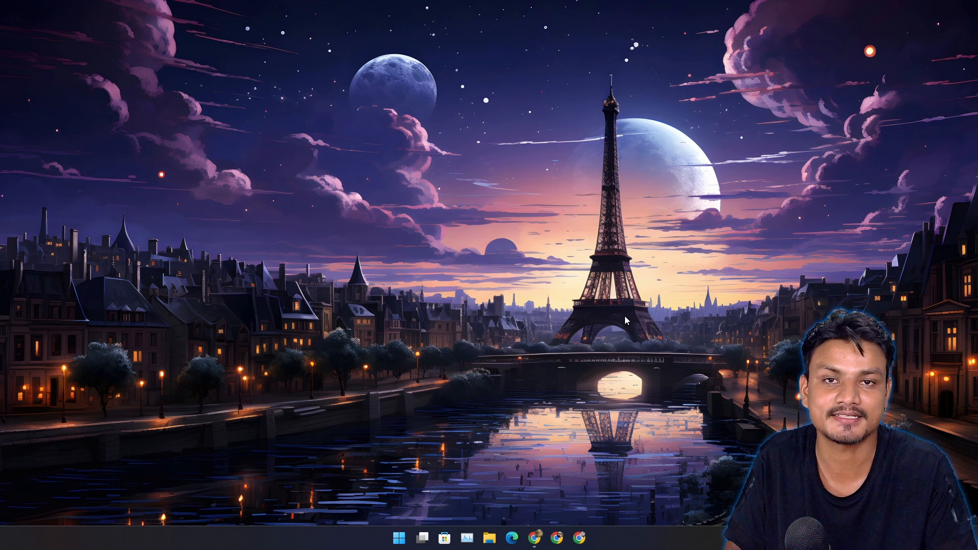
pyautogui.moveTo(581, 334)
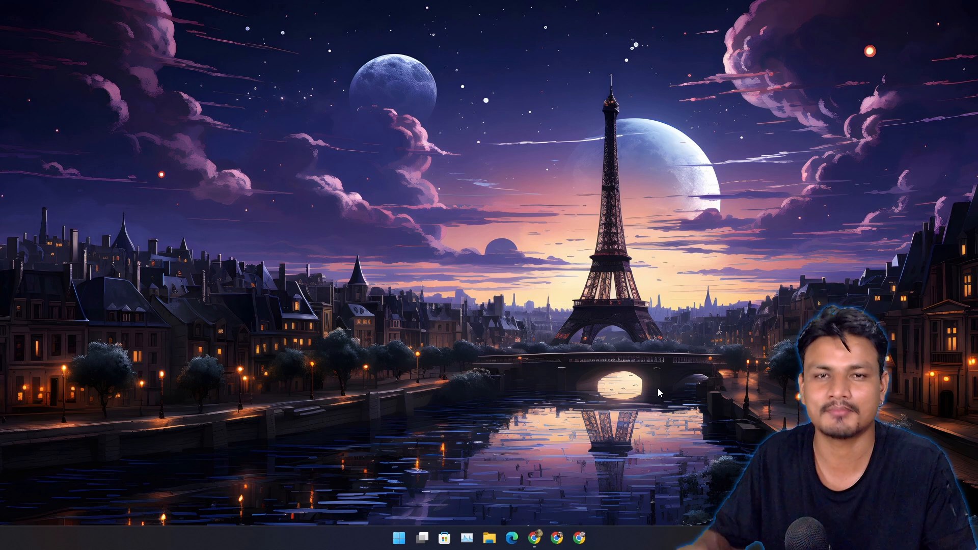
pyautogui.moveTo(672, 393)
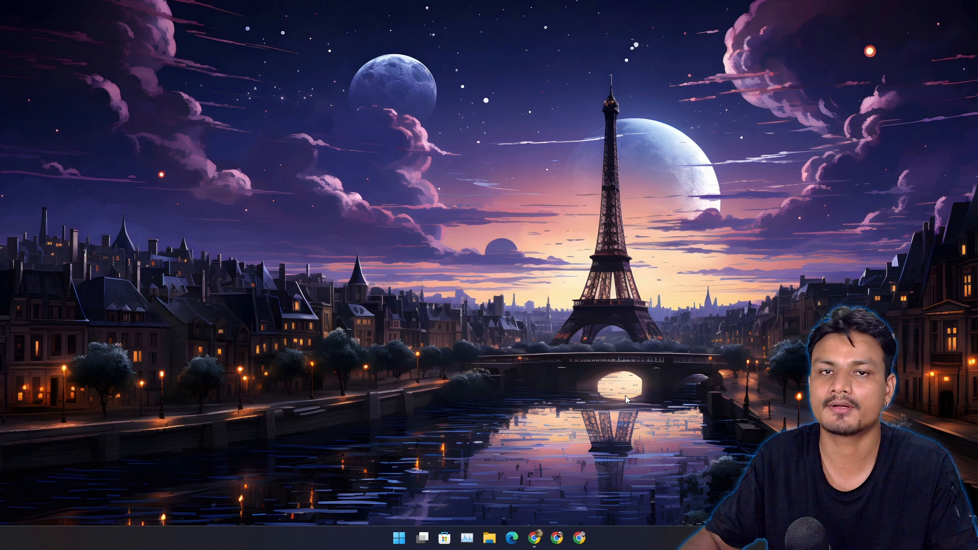
pyautogui.moveTo(646, 364)
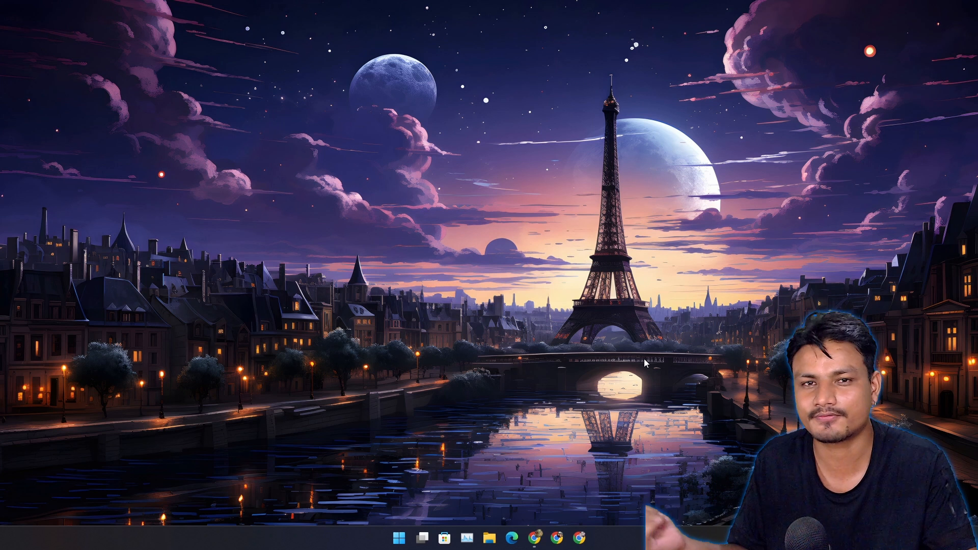
pyautogui.moveTo(654, 187)
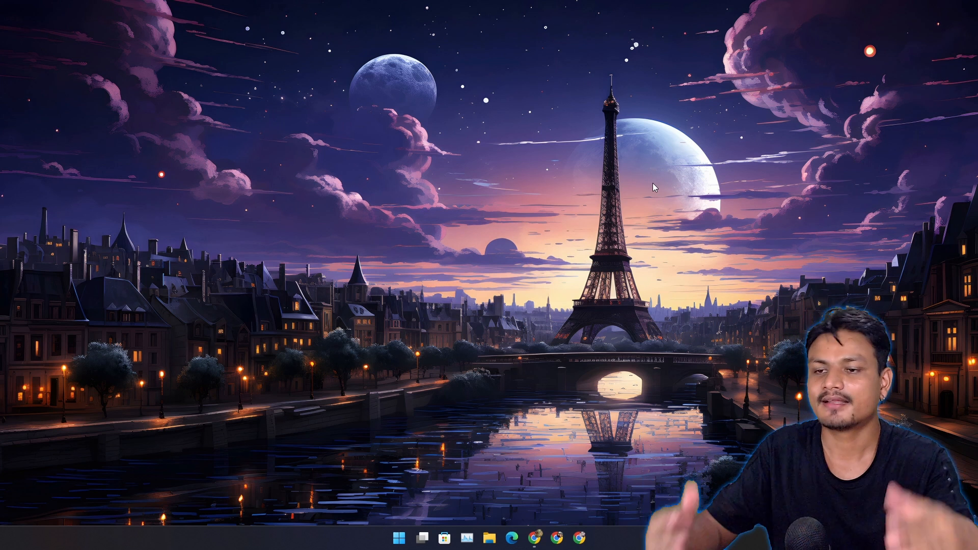